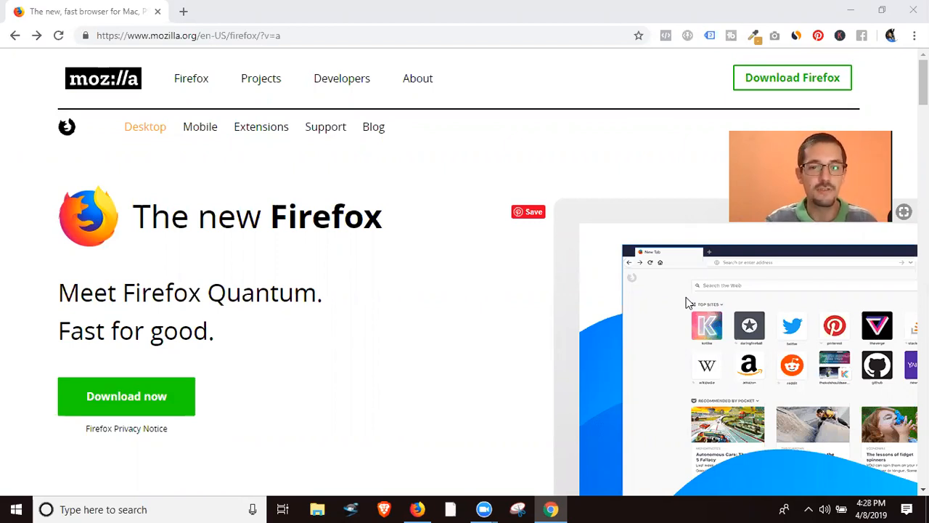
pyautogui.moveTo(485, 389)
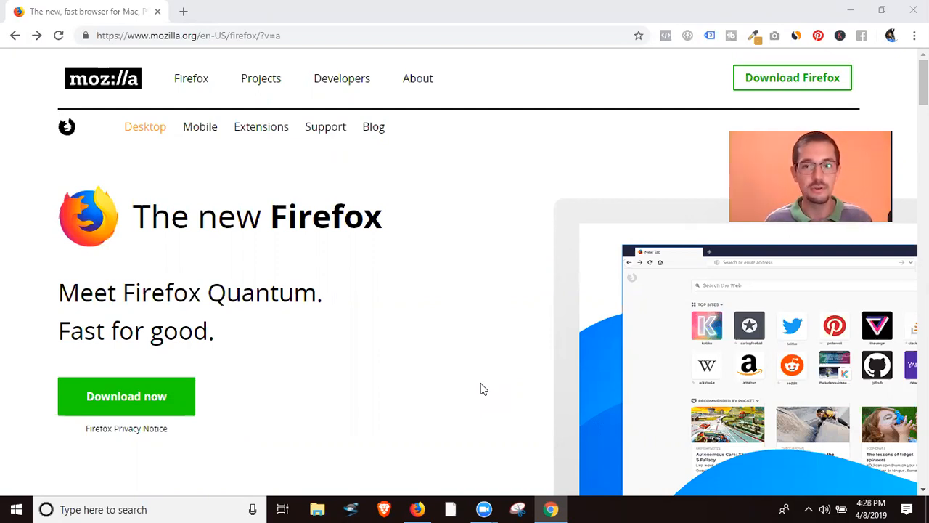
pyautogui.moveTo(385, 357)
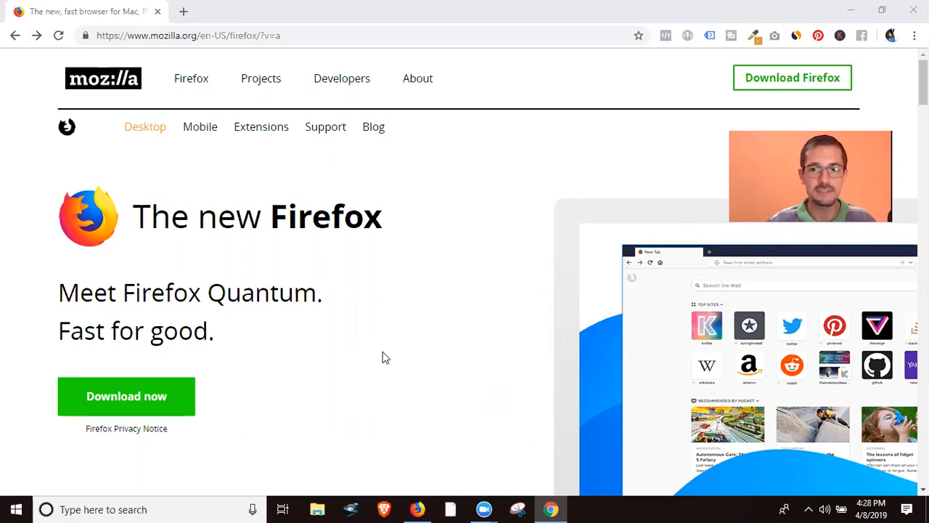
pyautogui.moveTo(491, 283)
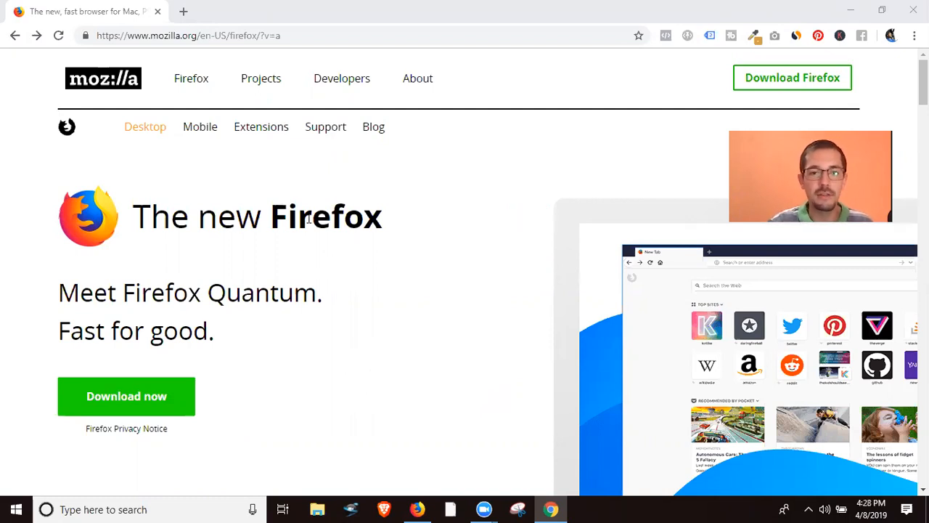
# Highlight the 'The new Firefox' heading and the no-tracking tagline on the page.
pyautogui.moveTo(148, 214); pyautogui.dragTo(384, 215)
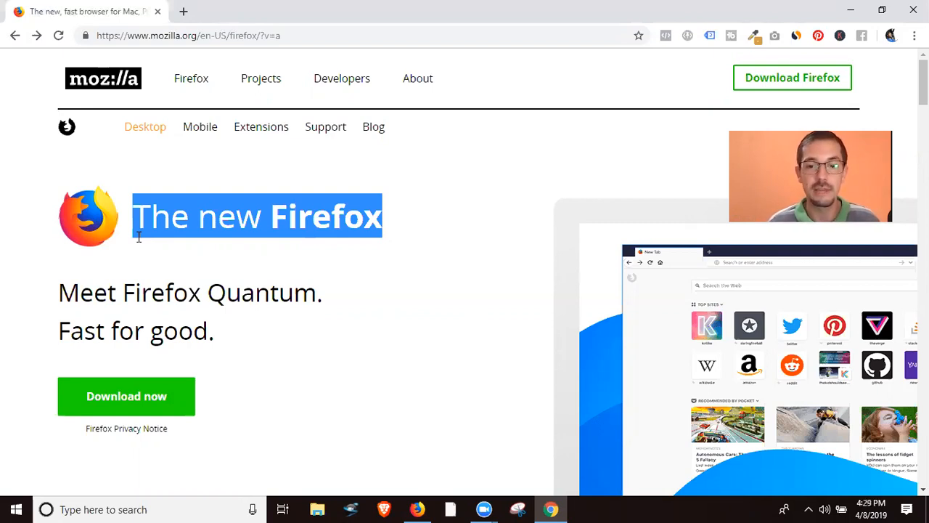
pyautogui.moveTo(384, 271)
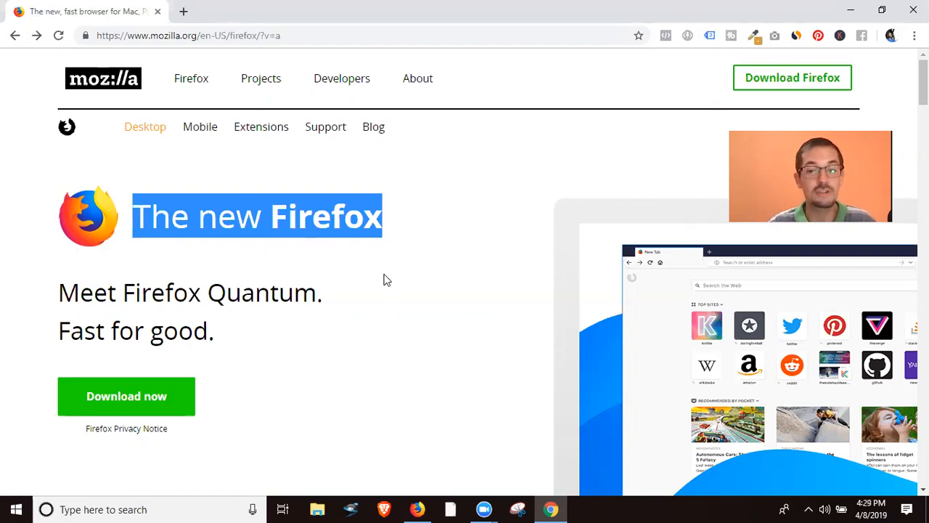
pyautogui.moveTo(445, 421)
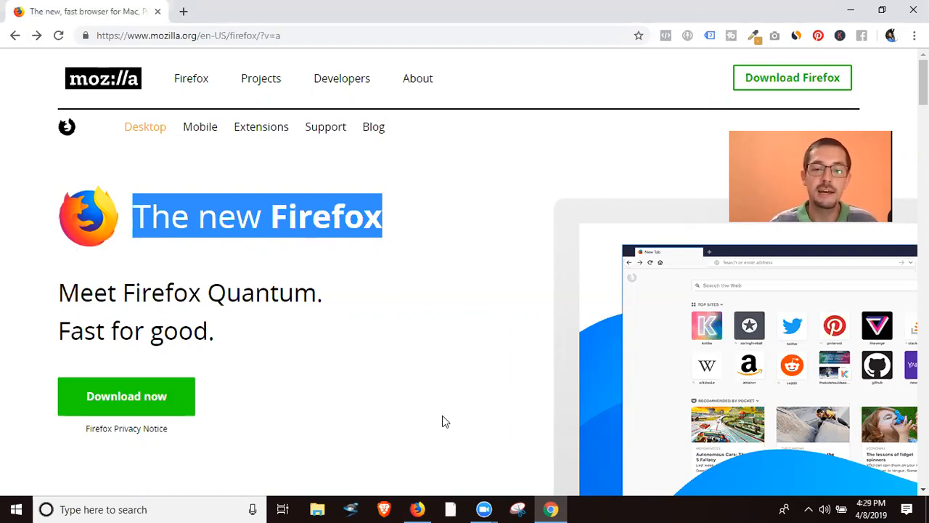
pyautogui.moveTo(432, 473)
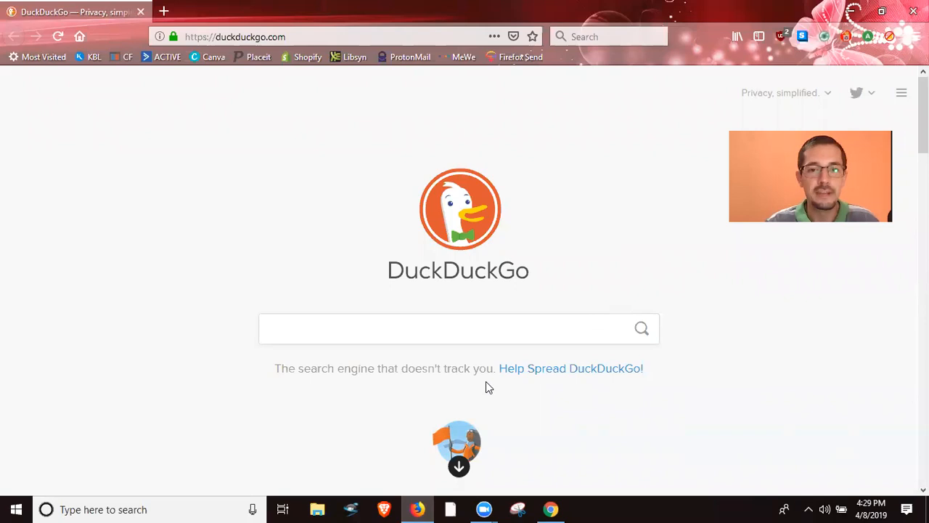
pyautogui.moveTo(518, 280)
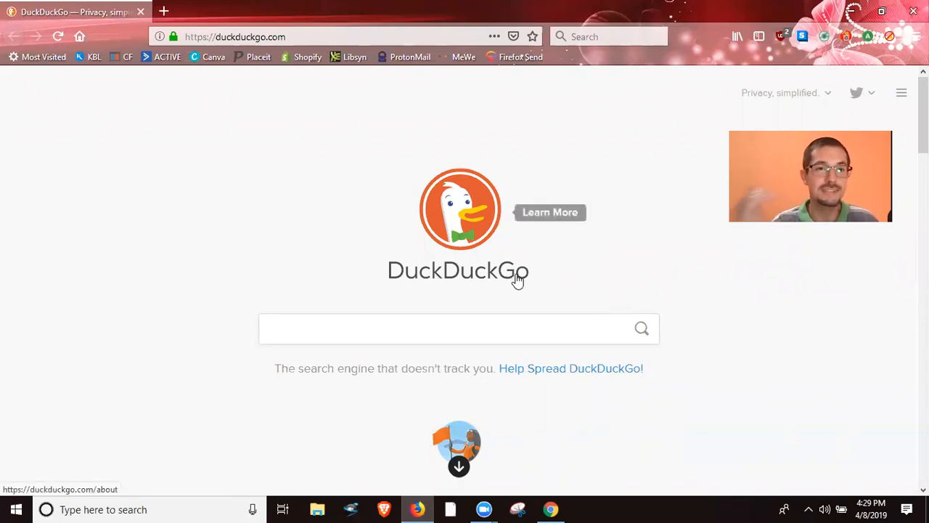
pyautogui.moveTo(502, 392)
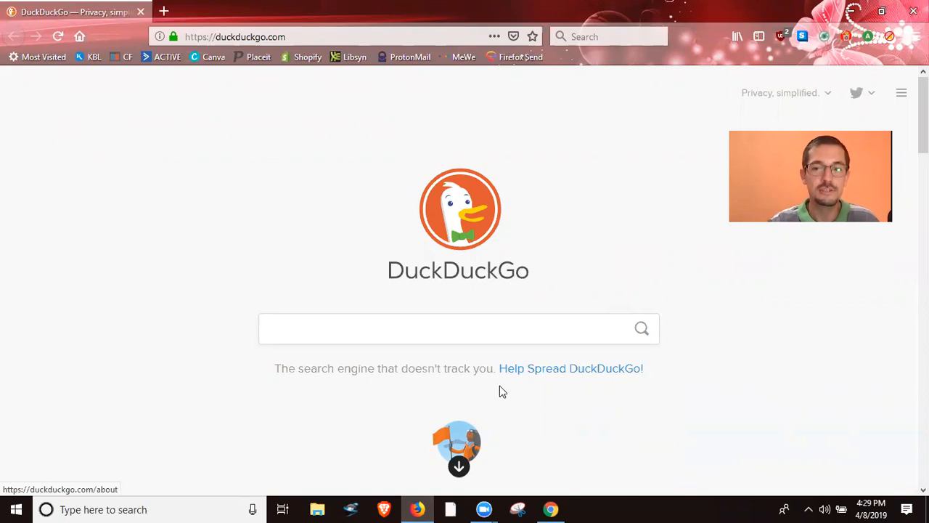
pyautogui.moveTo(267, 79)
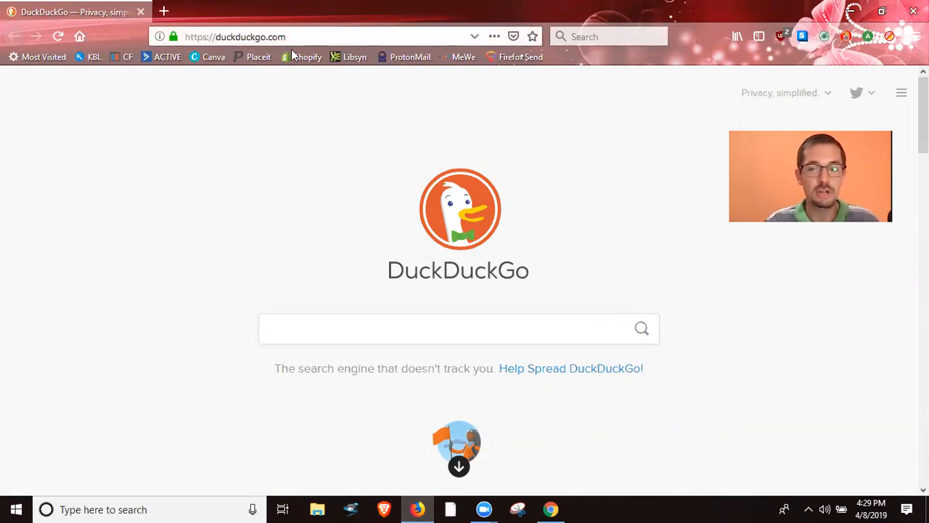
pyautogui.moveTo(525, 283)
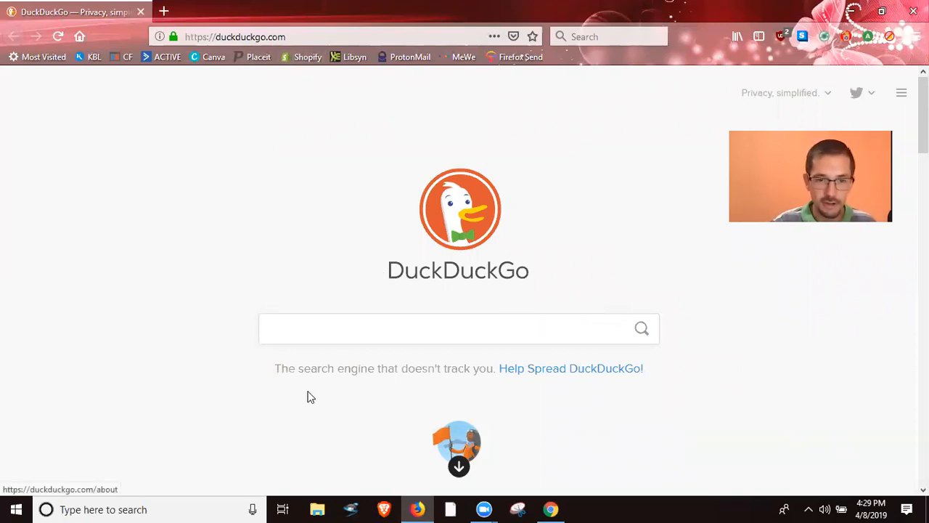
pyautogui.moveTo(275, 369); pyautogui.dragTo(493, 368)
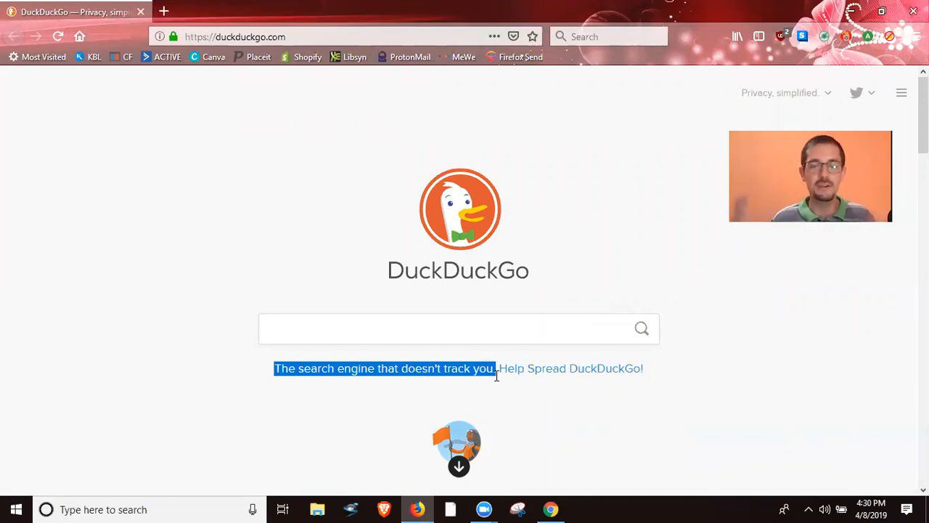
pyautogui.moveTo(418, 424)
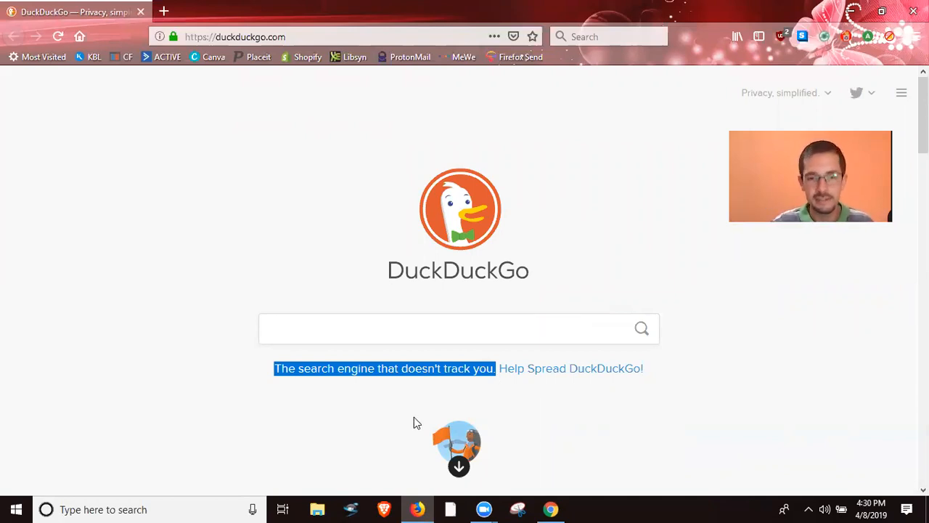
pyautogui.moveTo(407, 283)
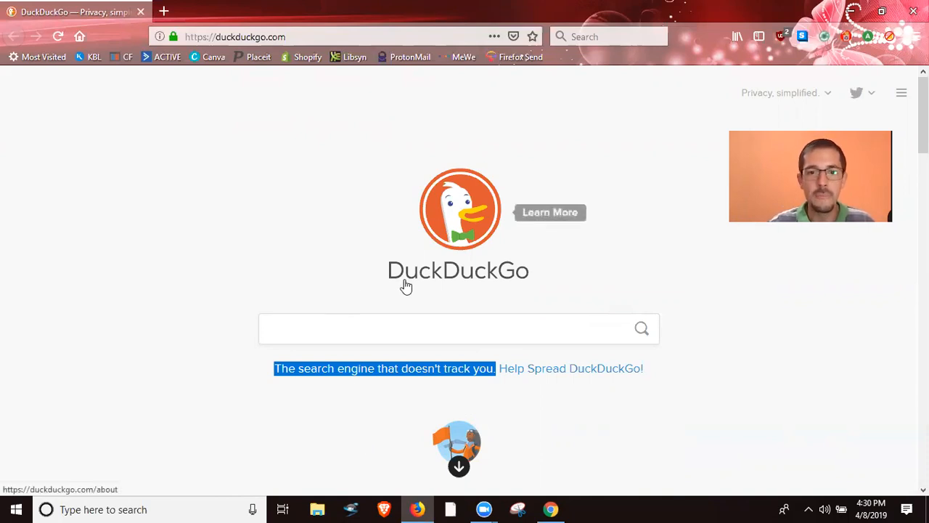
pyautogui.moveTo(399, 296)
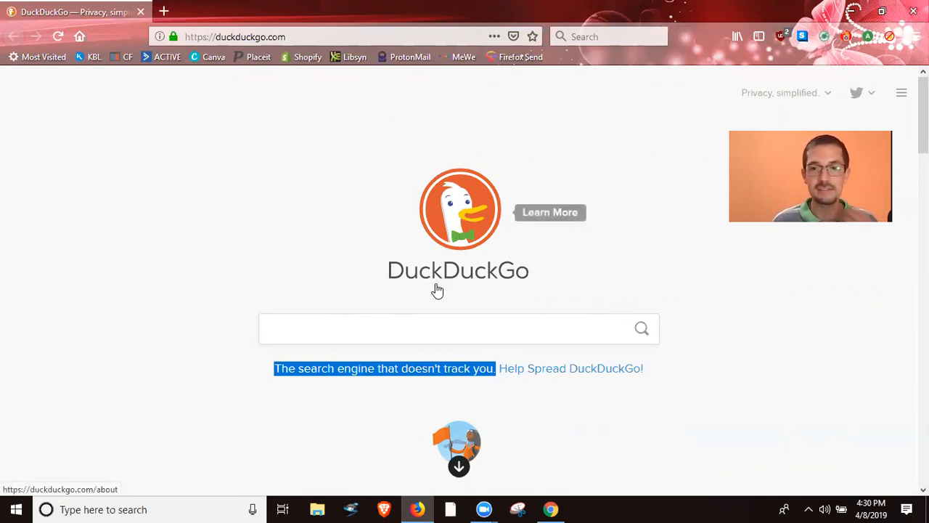
pyautogui.moveTo(615, 272)
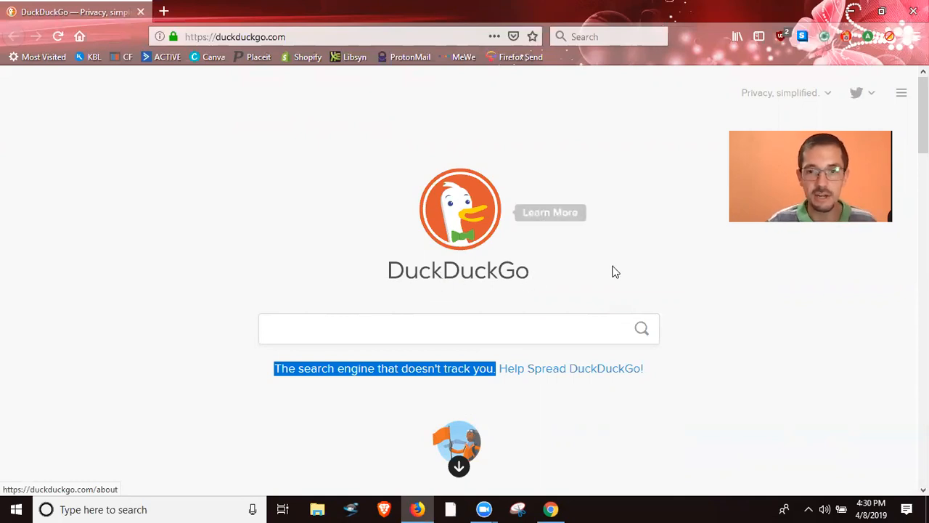
# Scroll through the DuckDuckGo homepage, return to the top and bring up the hamburger menu.
pyautogui.scroll(-3)
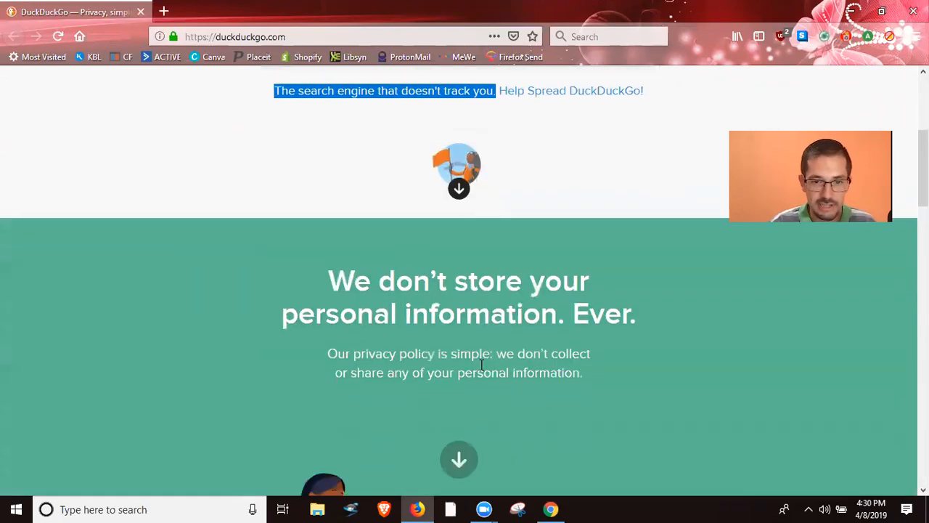
pyautogui.scroll(-3)
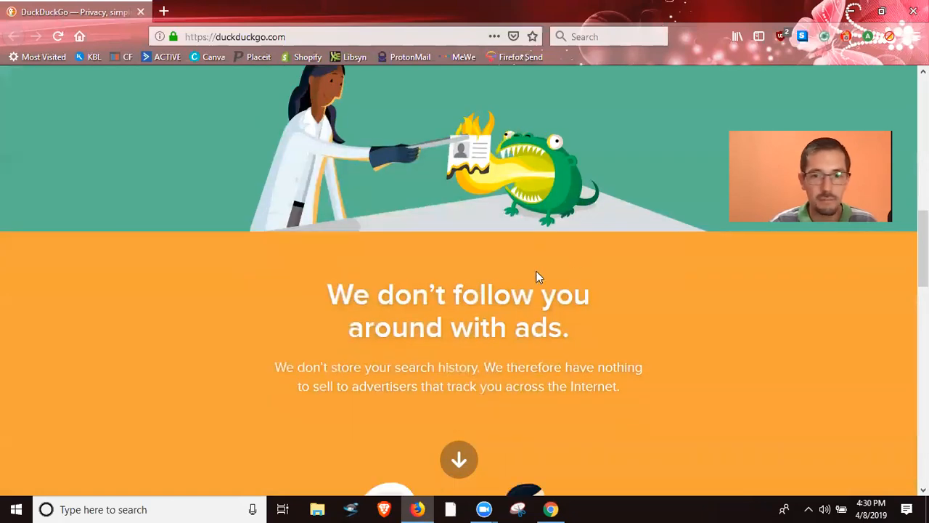
pyautogui.moveTo(862, 128)
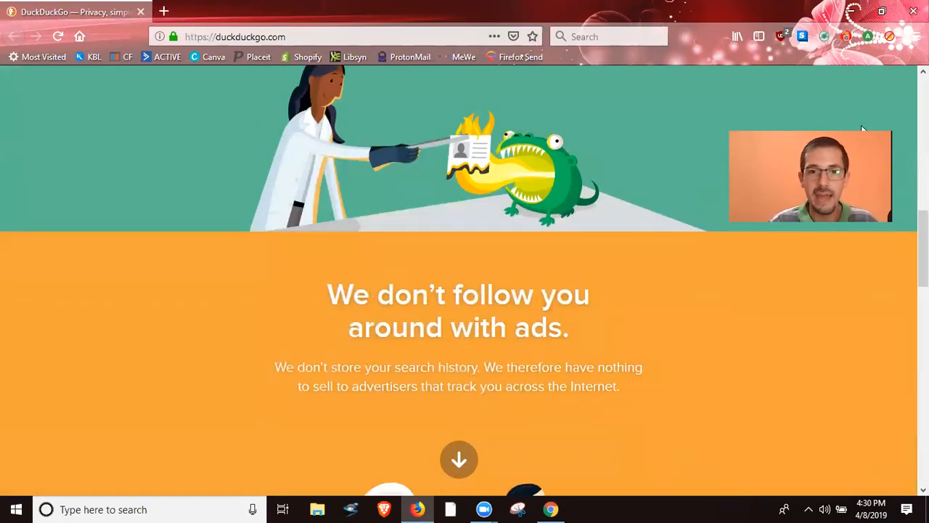
pyautogui.scroll(3)
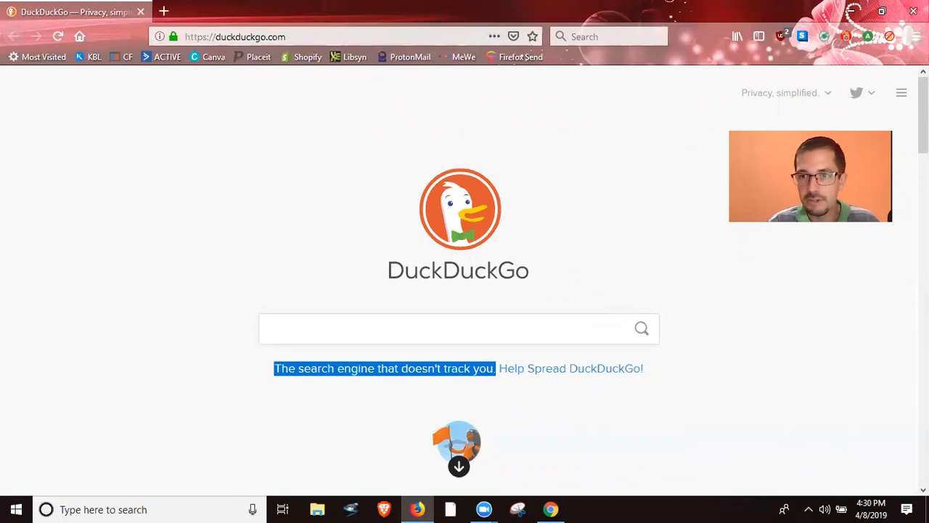
pyautogui.click(916, 37)
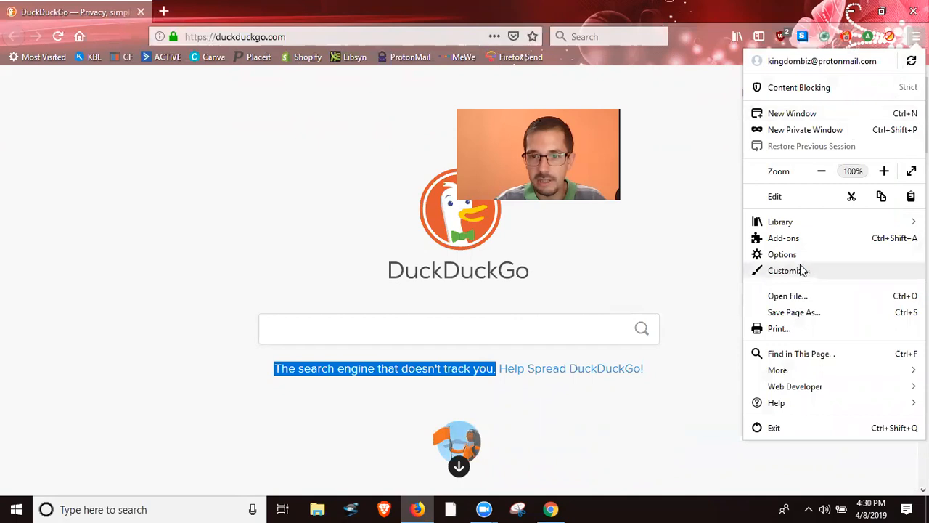
# Go to Options > Search and confirm DuckDuckGo as the default search engine.
pyautogui.click(781, 254)
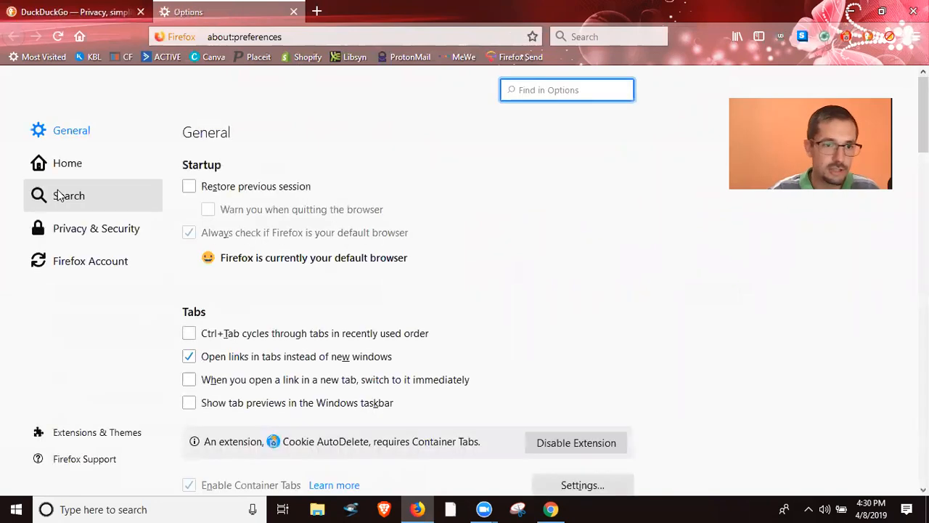
pyautogui.moveTo(69, 195)
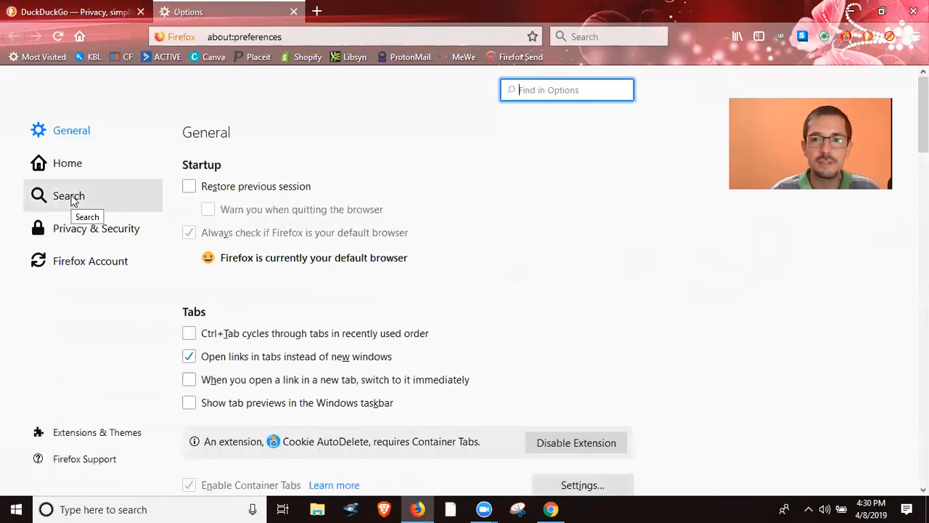
pyautogui.click(68, 194)
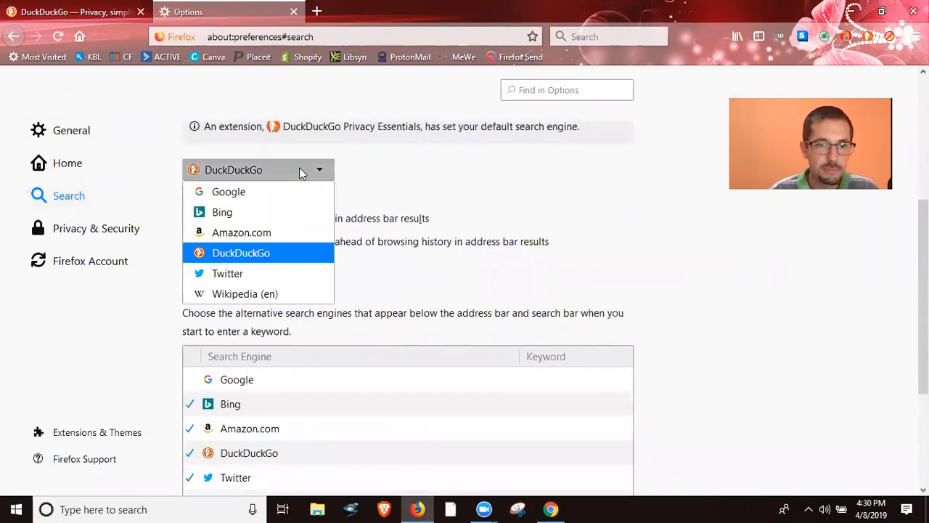
pyautogui.moveTo(243, 294)
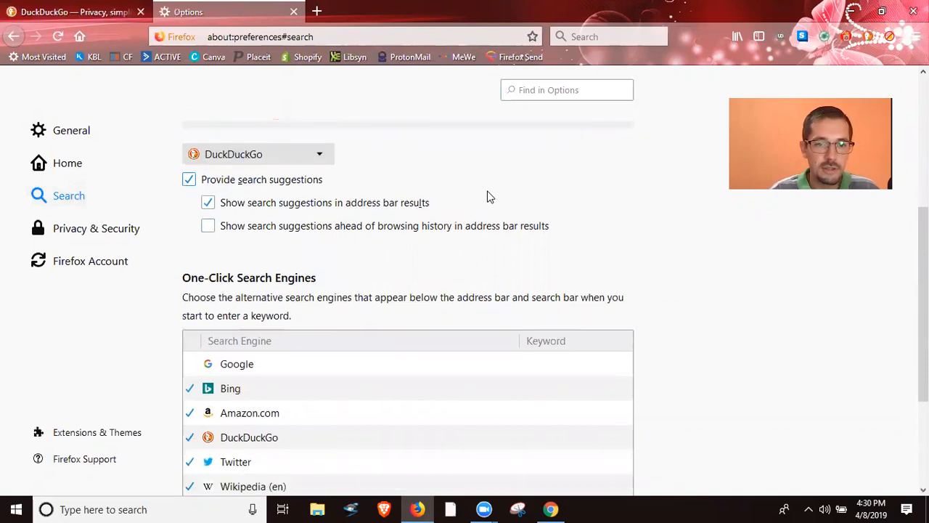
pyautogui.scroll(-3)
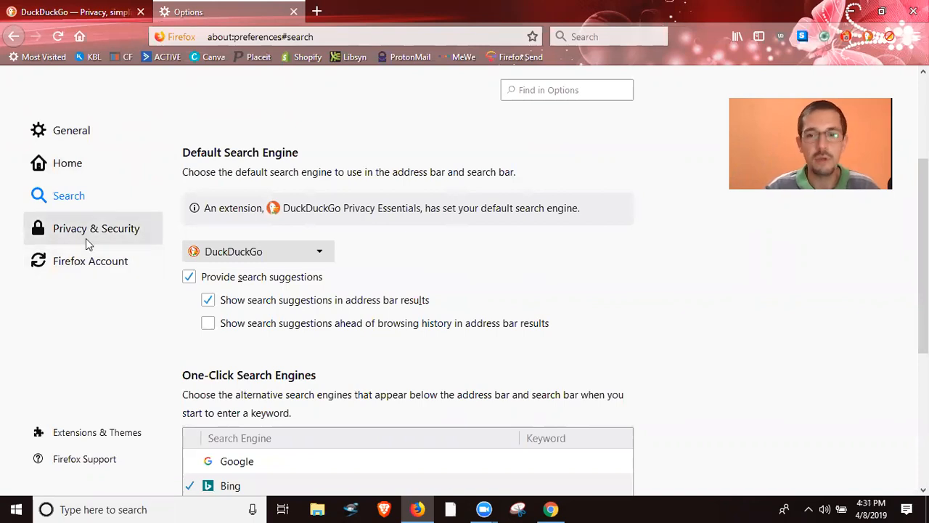
pyautogui.moveTo(96, 228)
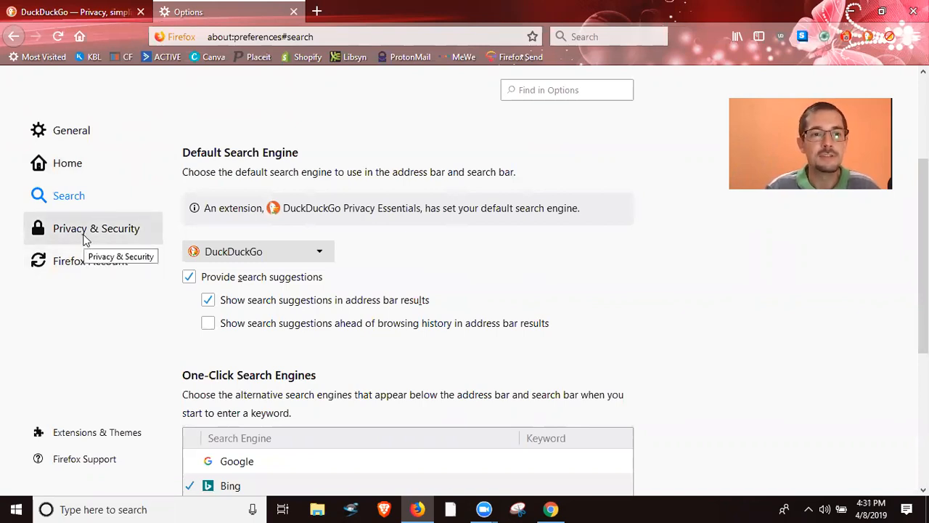
# Review the General settings section from top to bottom.
pyautogui.click(71, 130)
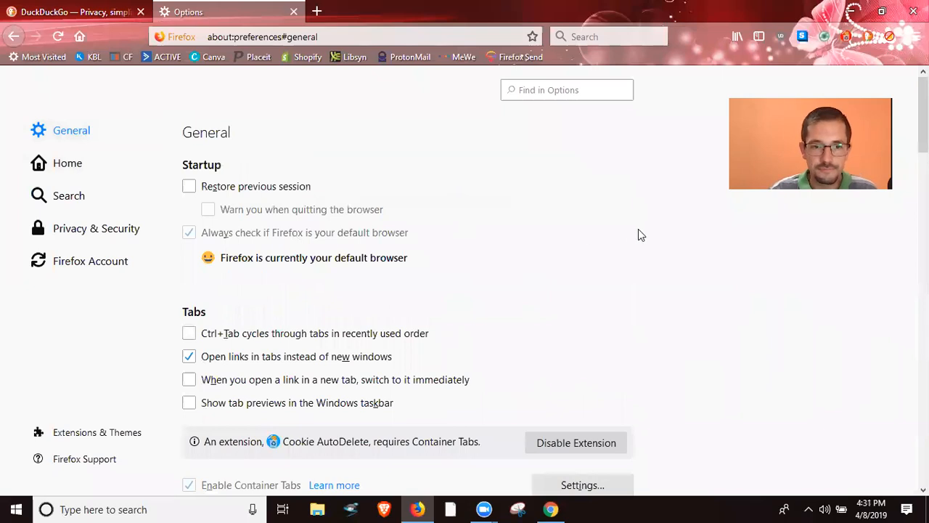
pyautogui.scroll(-3)
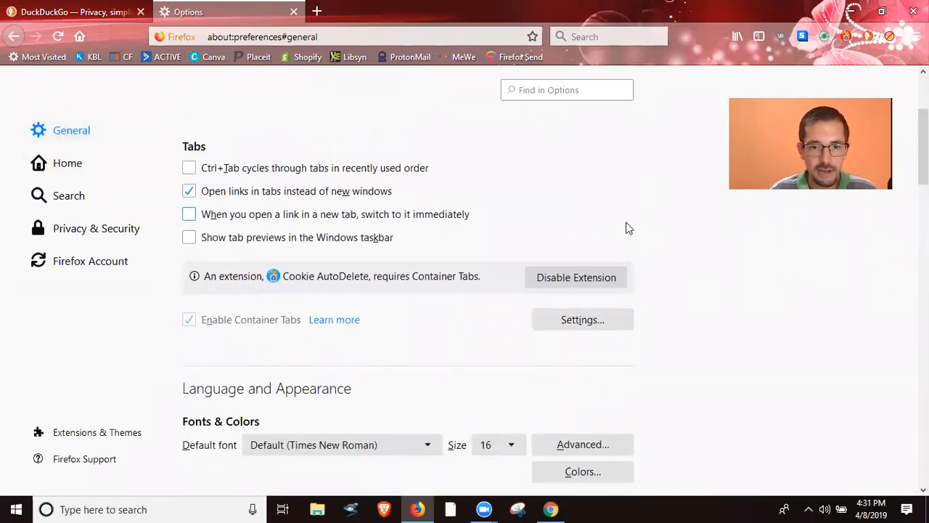
pyautogui.scroll(-3)
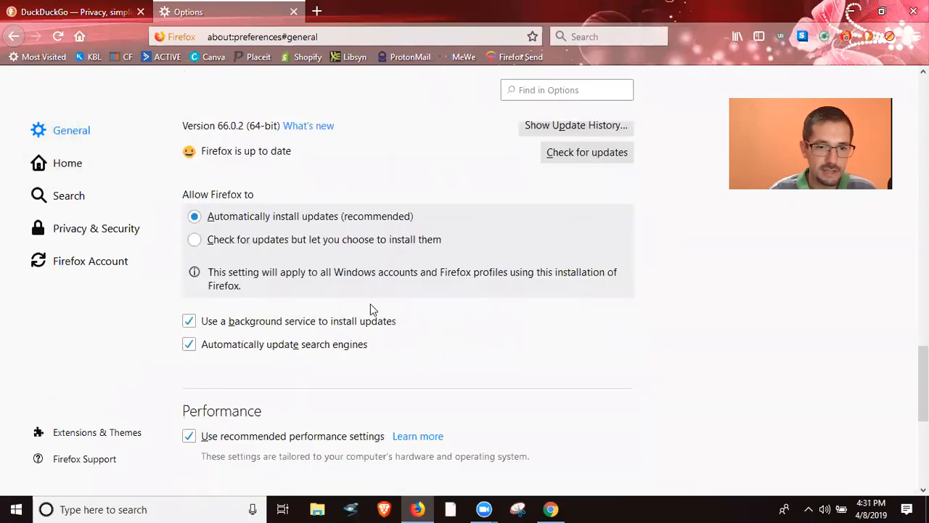
pyautogui.scroll(-3)
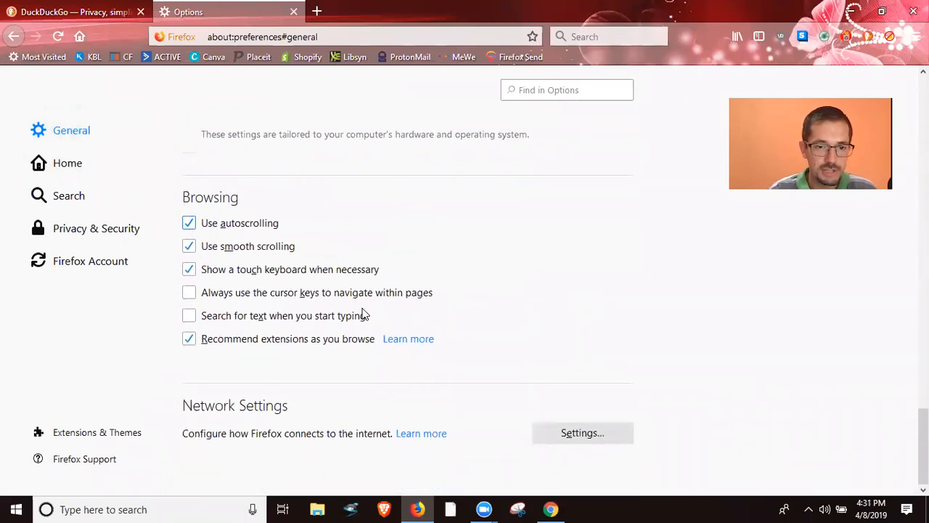
# Review the Home settings with duckduckgo.com as homepage, then show the one-click search engines list.
pyautogui.click(67, 162)
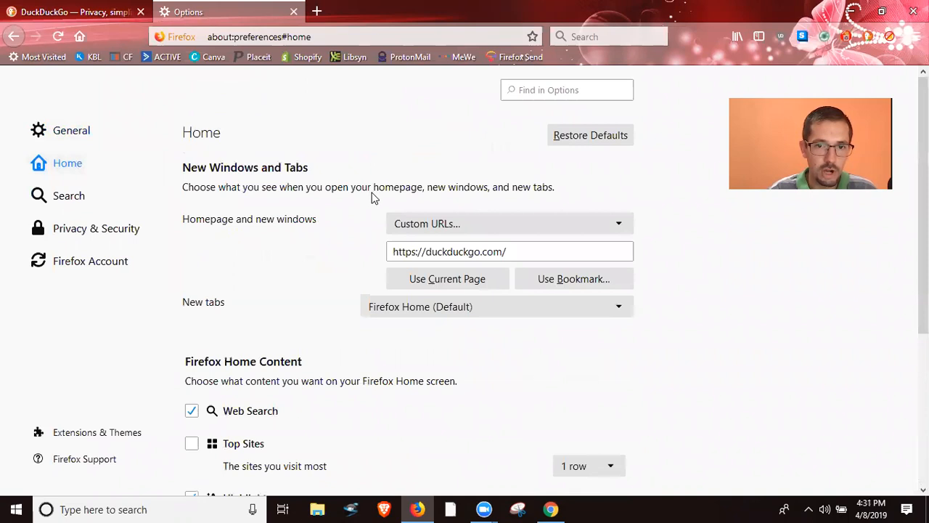
pyautogui.scroll(-3)
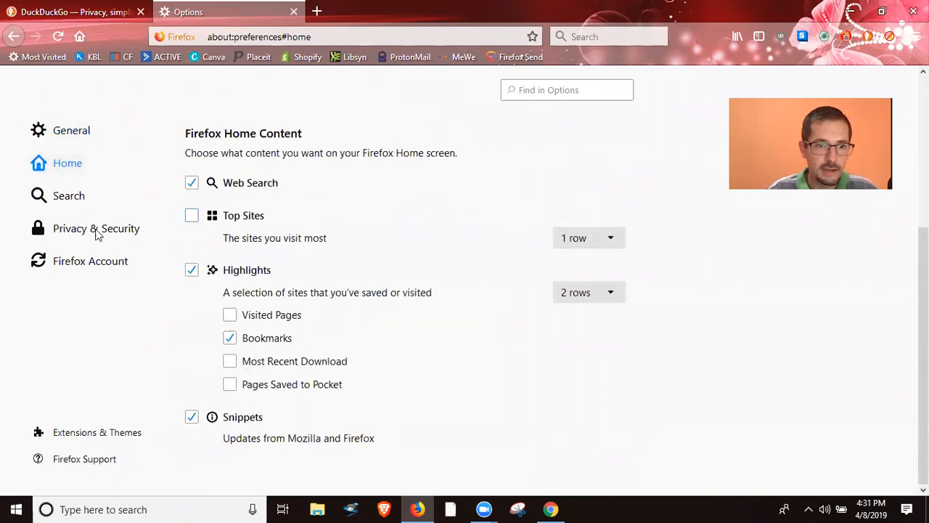
pyautogui.click(68, 195)
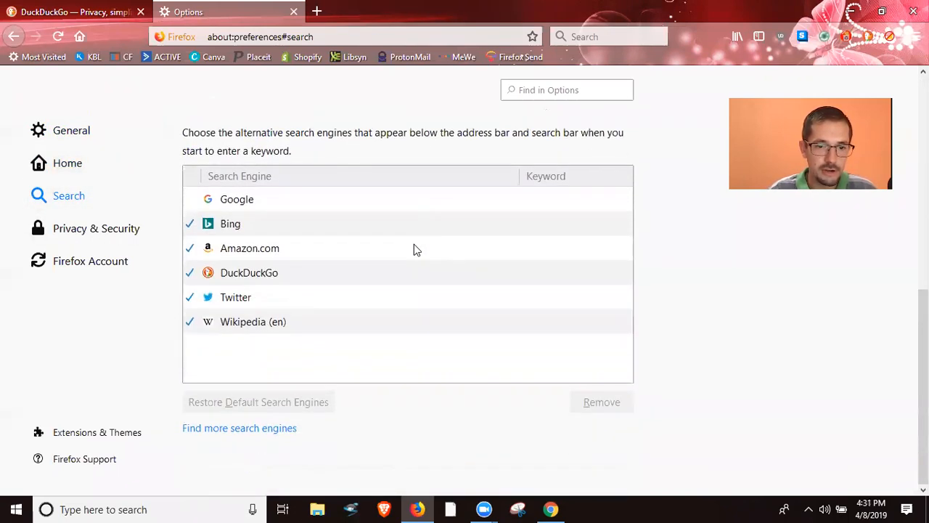
# In Privacy & Security, confirm Strict content blocking and Do Not Track set to Always.
pyautogui.click(96, 228)
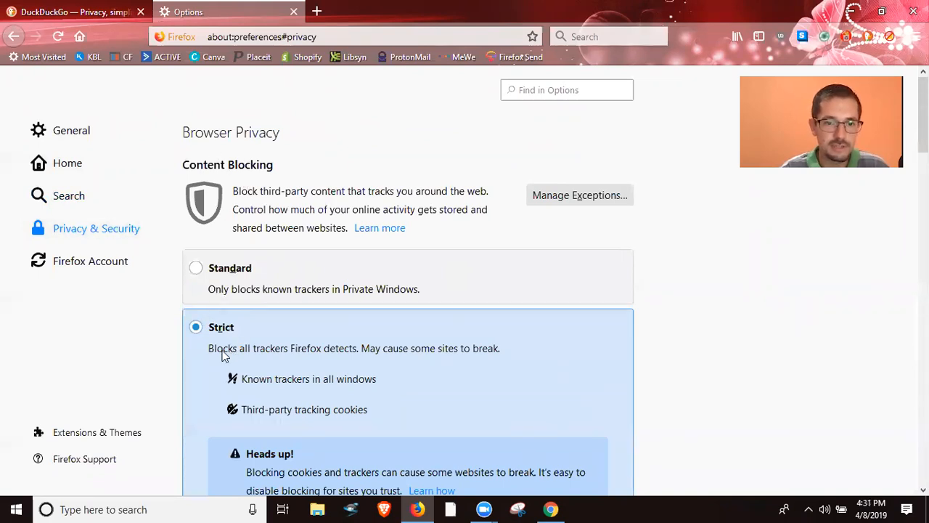
pyautogui.moveTo(304, 360)
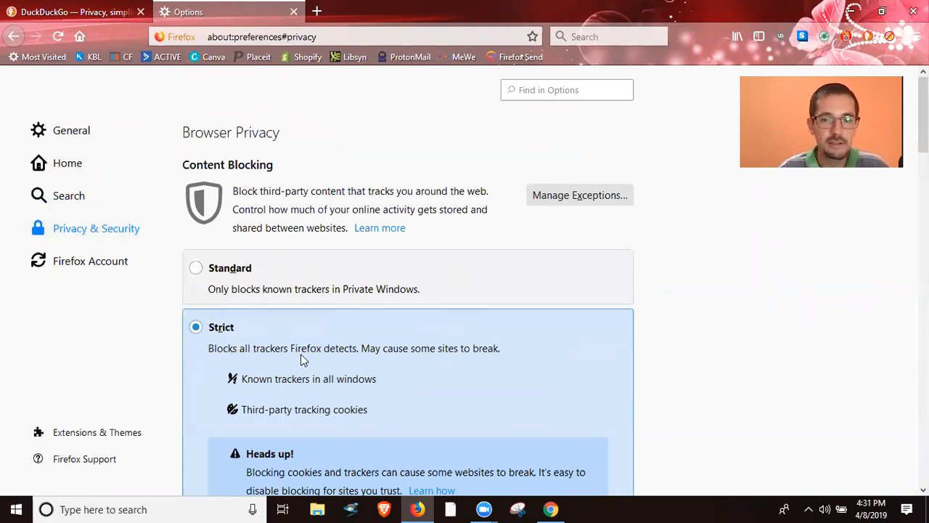
pyautogui.moveTo(409, 372)
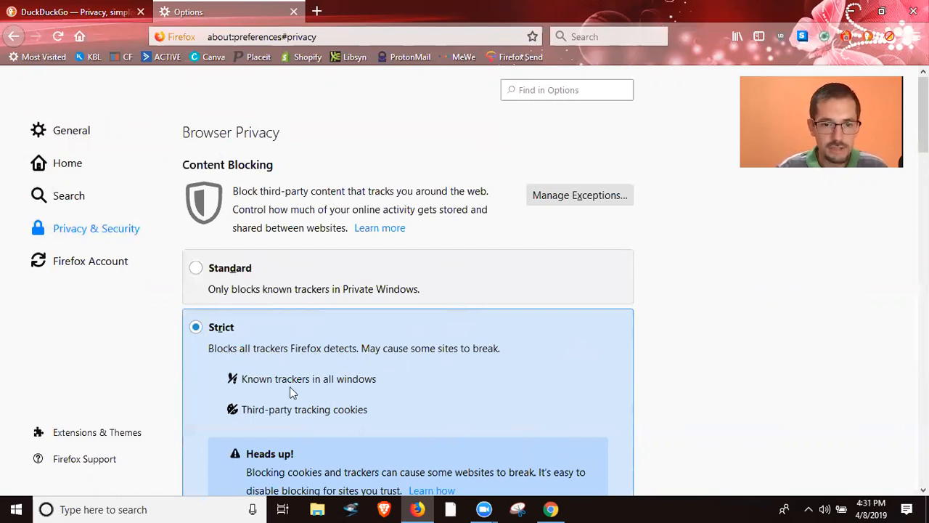
pyautogui.scroll(-3)
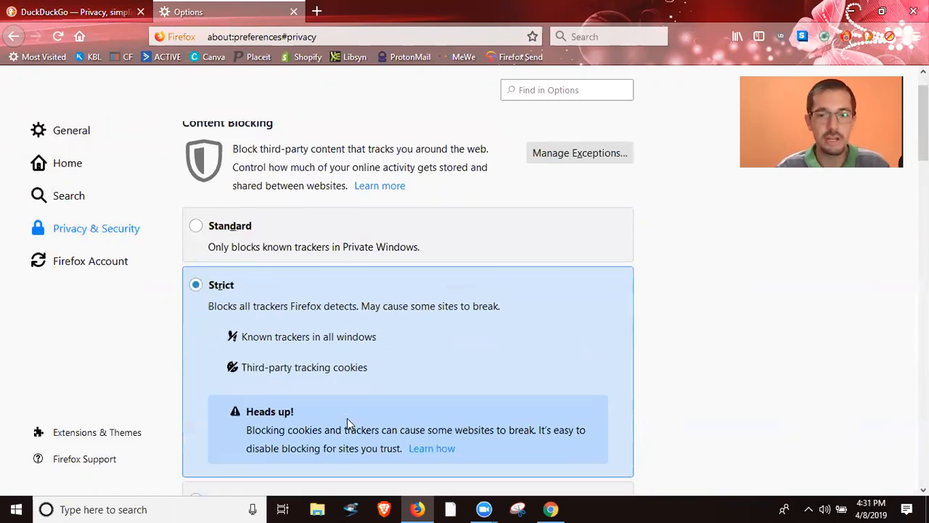
pyautogui.scroll(-3)
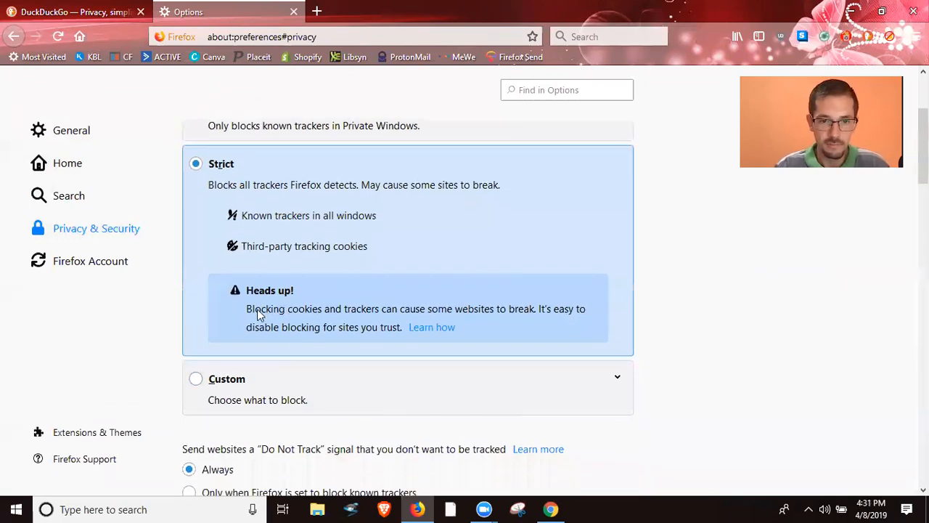
pyautogui.moveTo(500, 319)
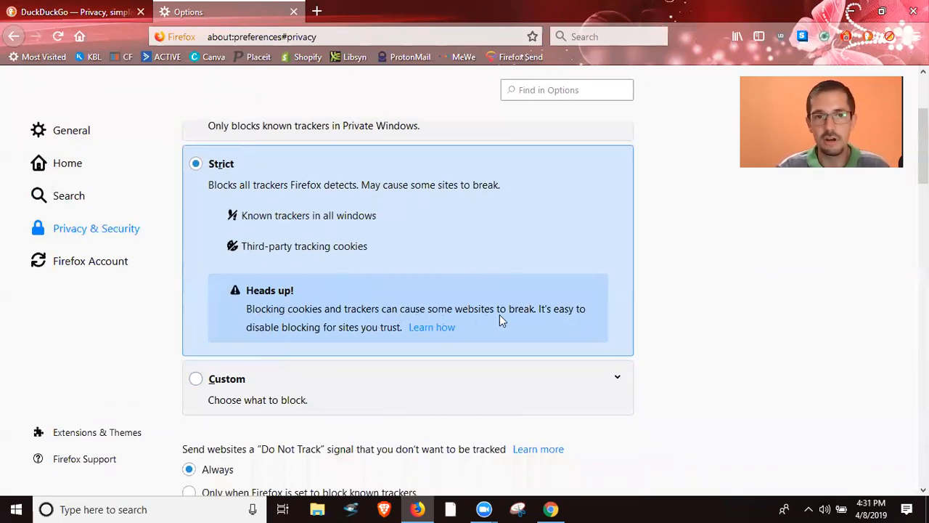
pyautogui.moveTo(405, 292)
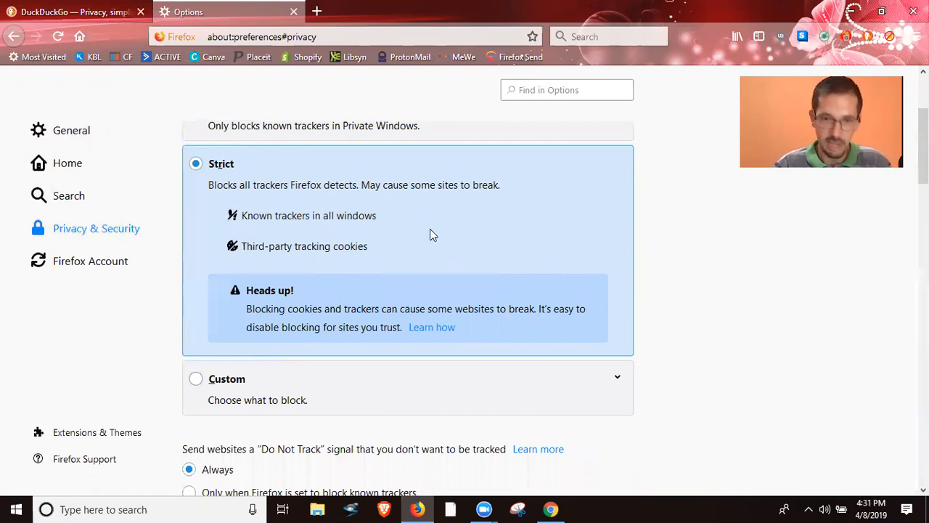
pyautogui.scroll(-3)
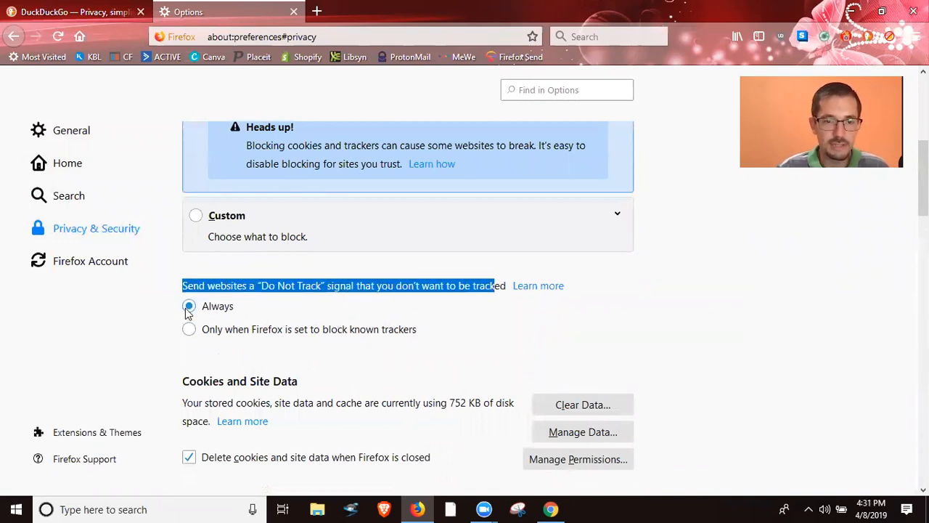
# Confirm cookies delete on close and keep History on 'Use custom settings' with 'Clear history when Firefox closes'.
pyautogui.scroll(-3)
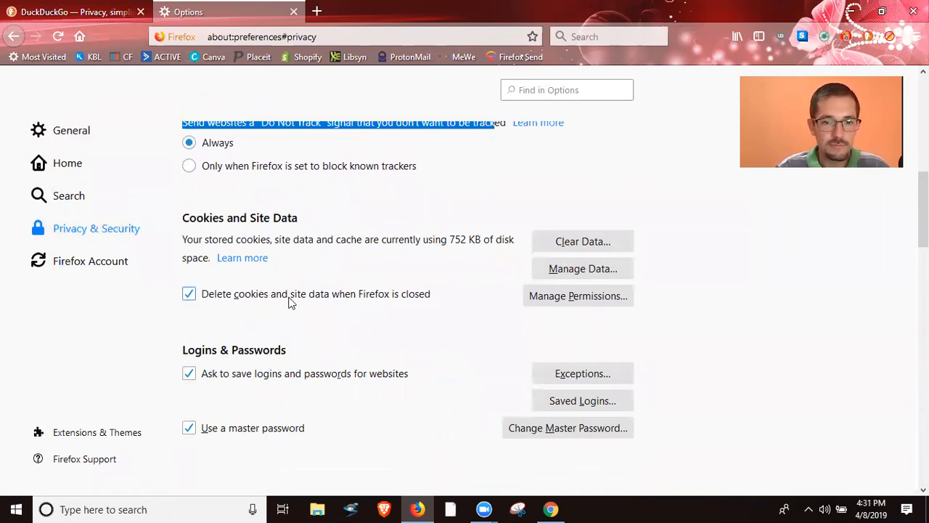
pyautogui.moveTo(378, 306)
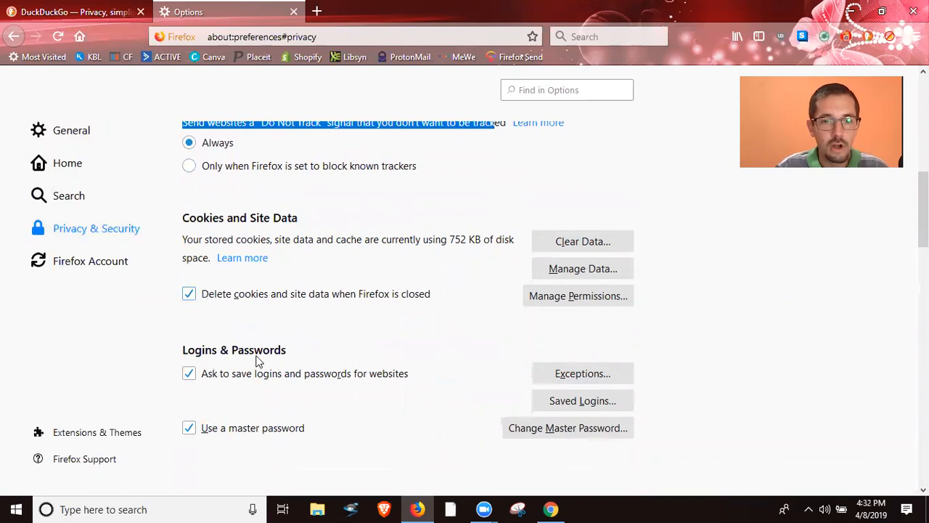
pyautogui.scroll(-3)
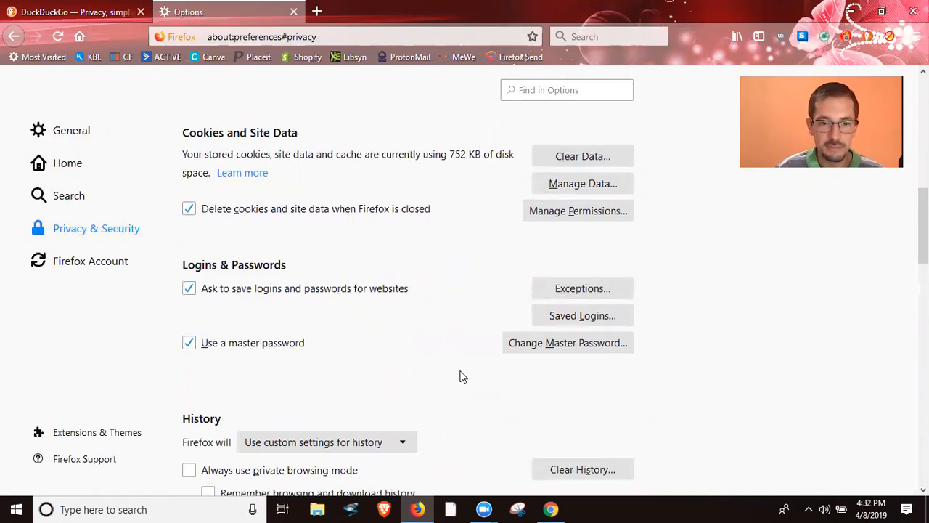
pyautogui.scroll(-3)
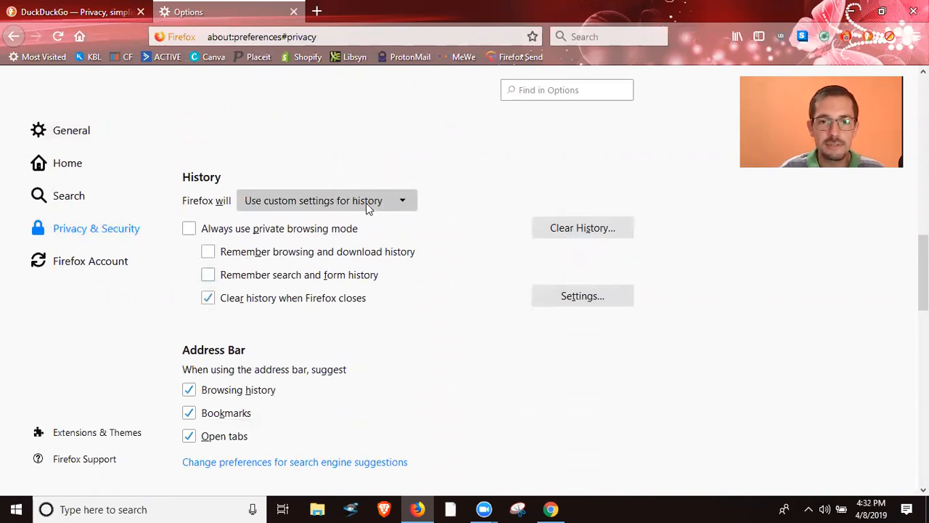
pyautogui.click(327, 200)
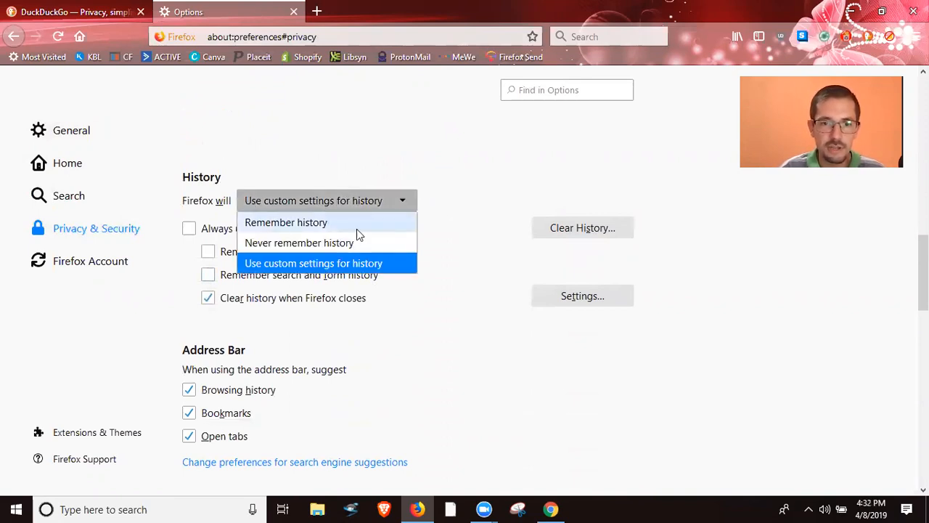
pyautogui.moveTo(299, 243)
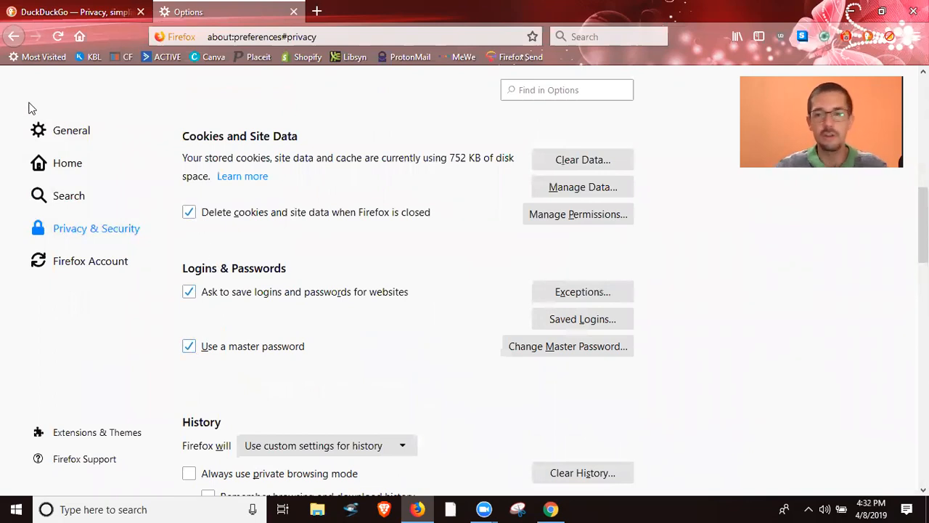
pyautogui.scroll(-3)
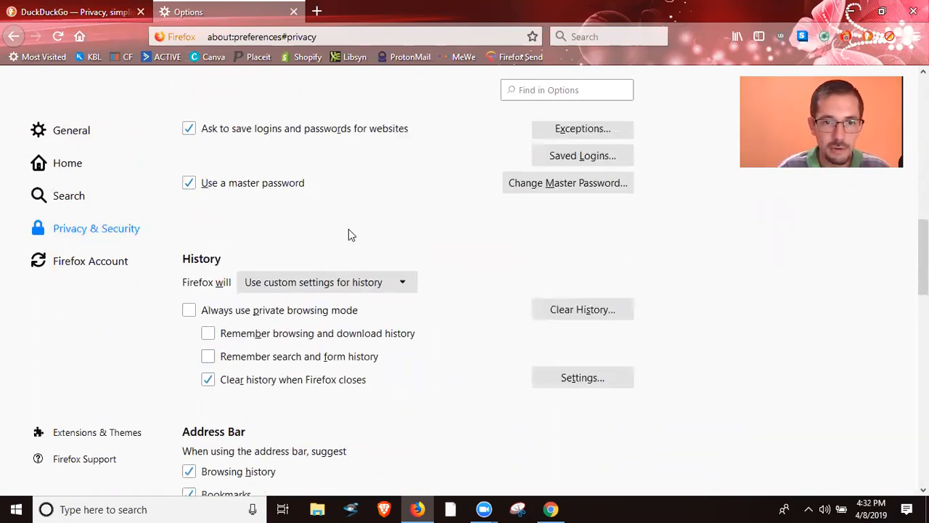
pyautogui.click(325, 282)
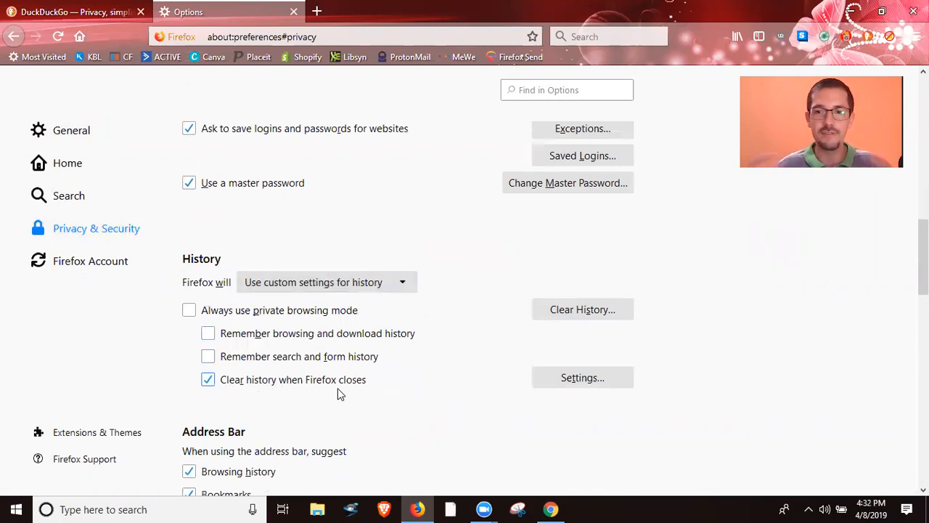
pyautogui.scroll(-3)
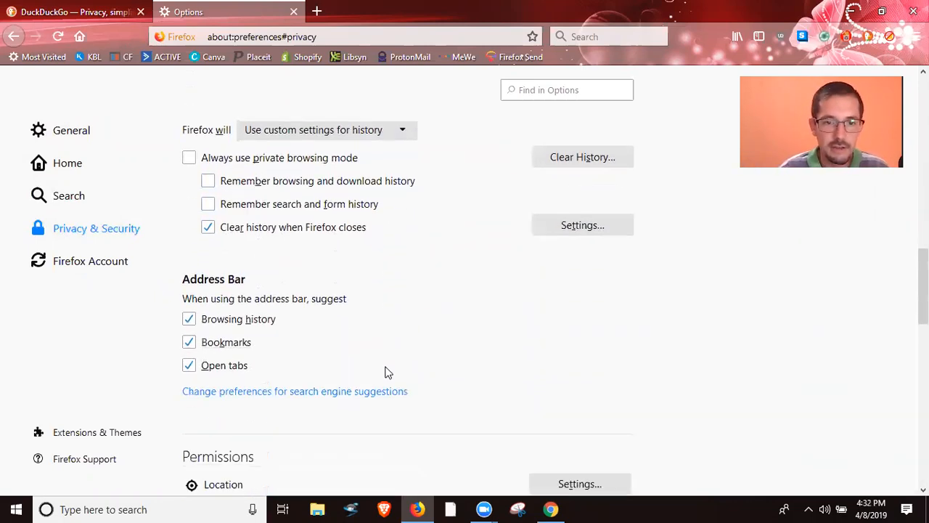
# Review Permissions, Data Collection (reporting off) and Security, then return to the top.
pyautogui.scroll(-3)
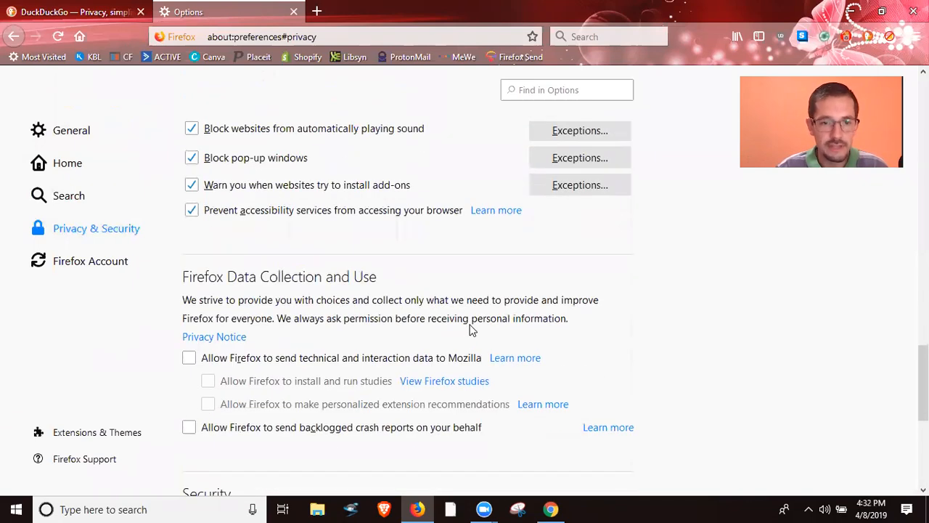
pyautogui.scroll(-3)
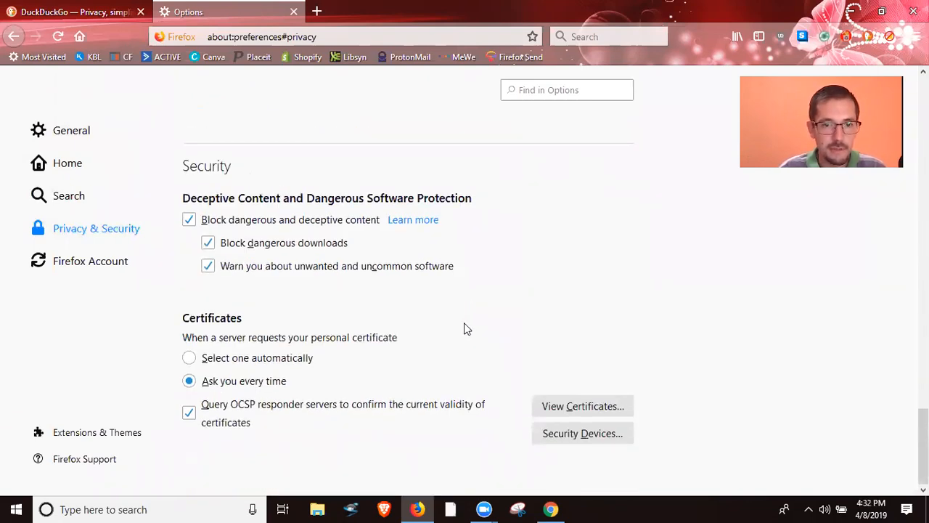
pyautogui.scroll(3)
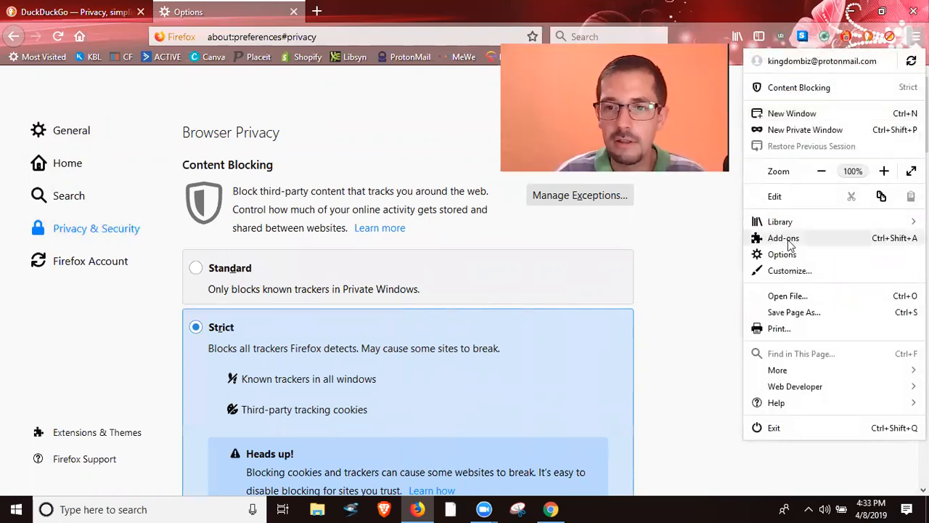
# Show the Add-ons Manager Extensions list with Cookie AutoDelete, Decentraleyes and HTTPS Everywhere.
pyautogui.click(784, 238)
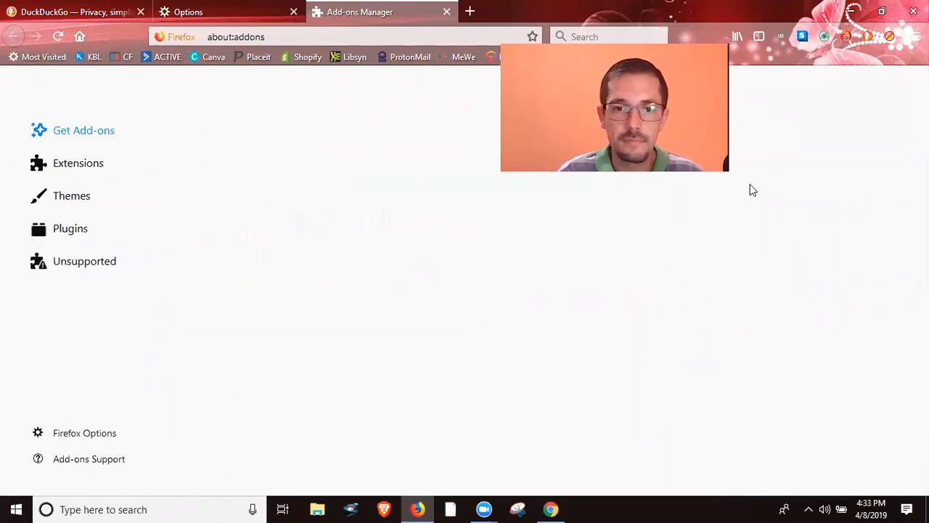
pyautogui.click(84, 131)
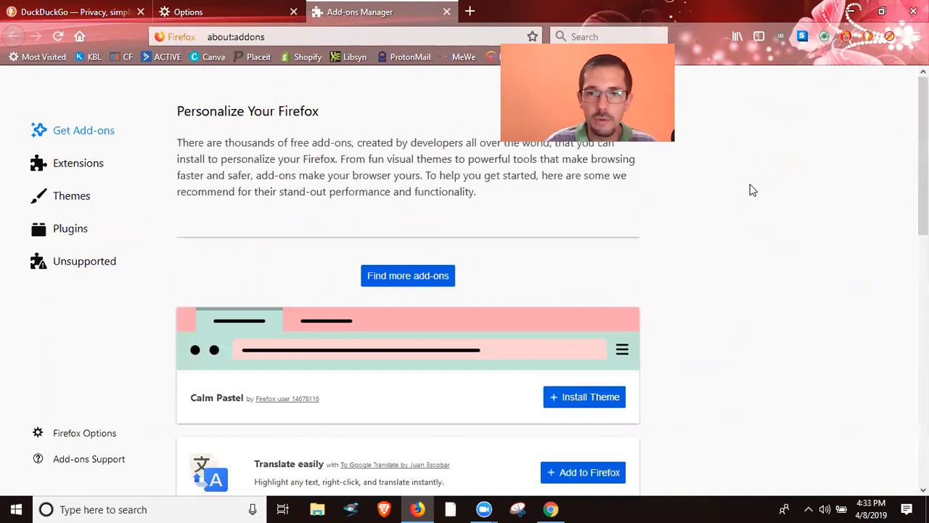
pyautogui.click(79, 162)
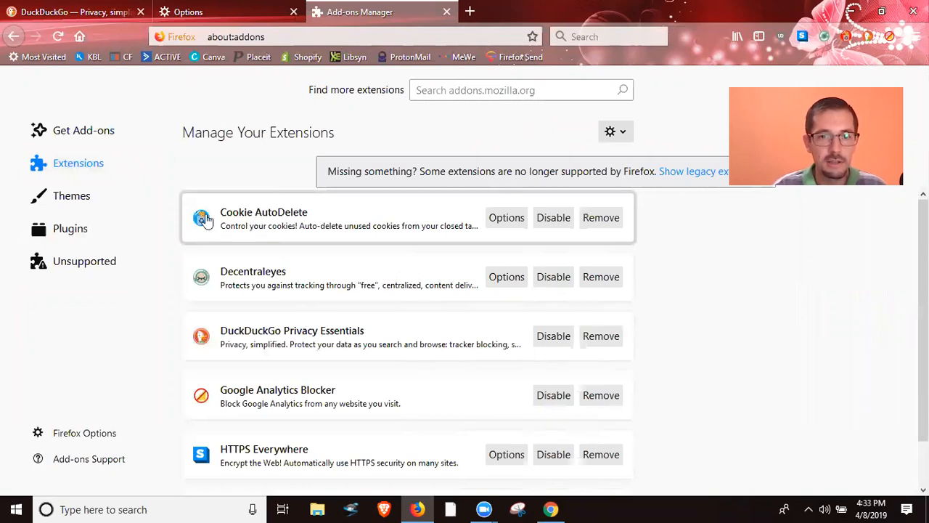
pyautogui.moveTo(279, 223)
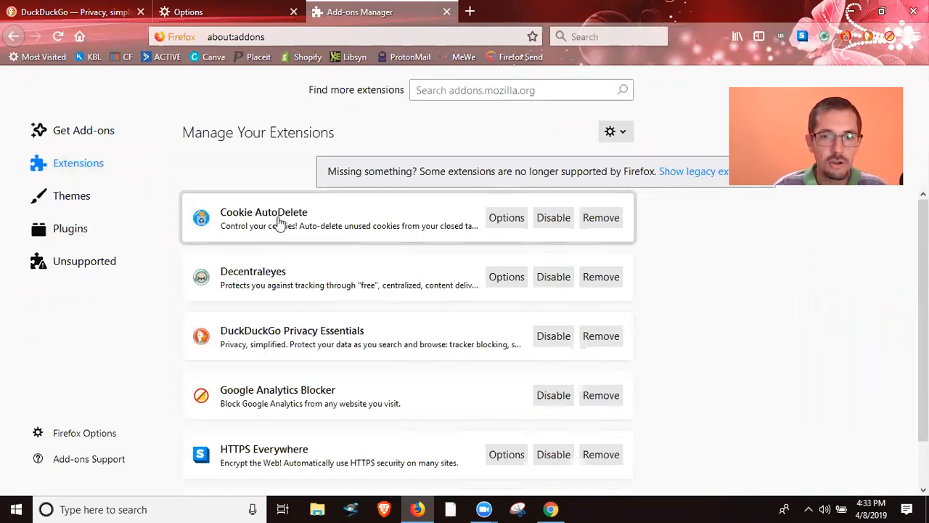
pyautogui.moveTo(439, 224)
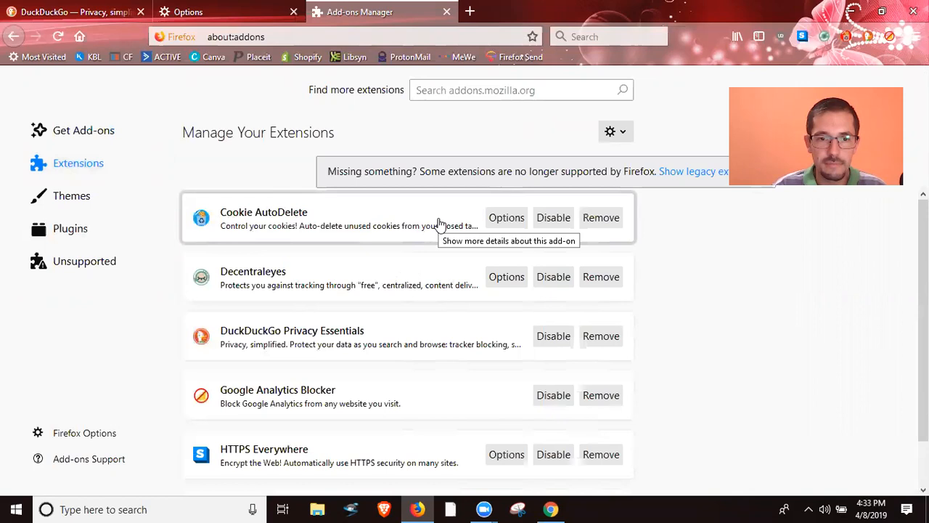
pyautogui.moveTo(290, 285)
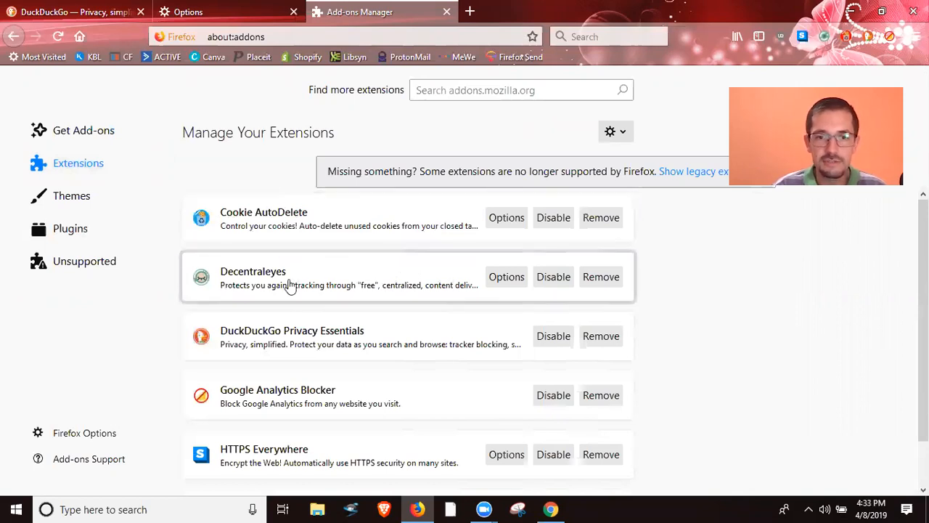
pyautogui.moveTo(290, 287)
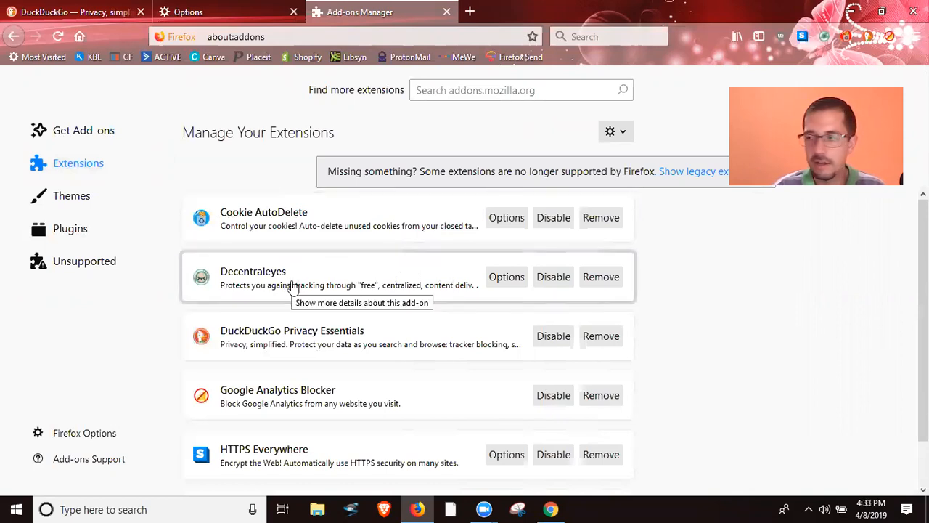
pyautogui.moveTo(232, 233)
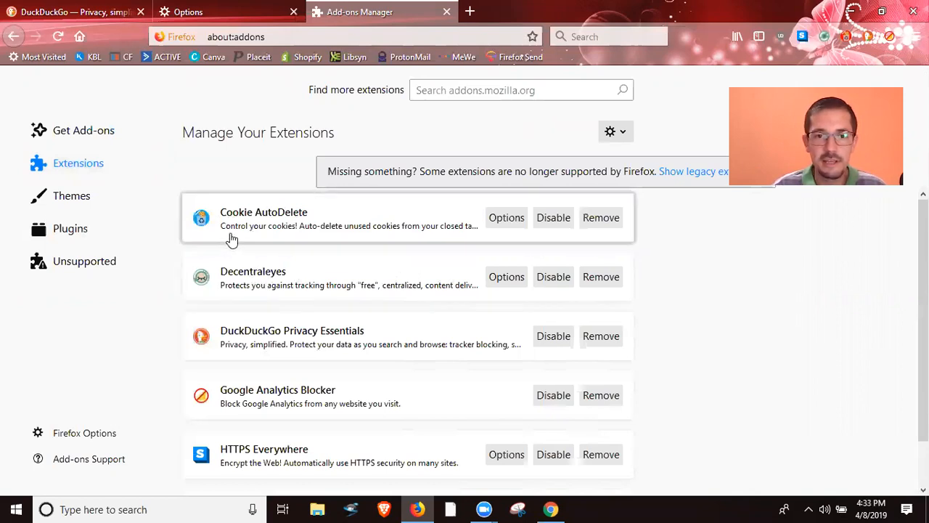
pyautogui.moveTo(303, 218)
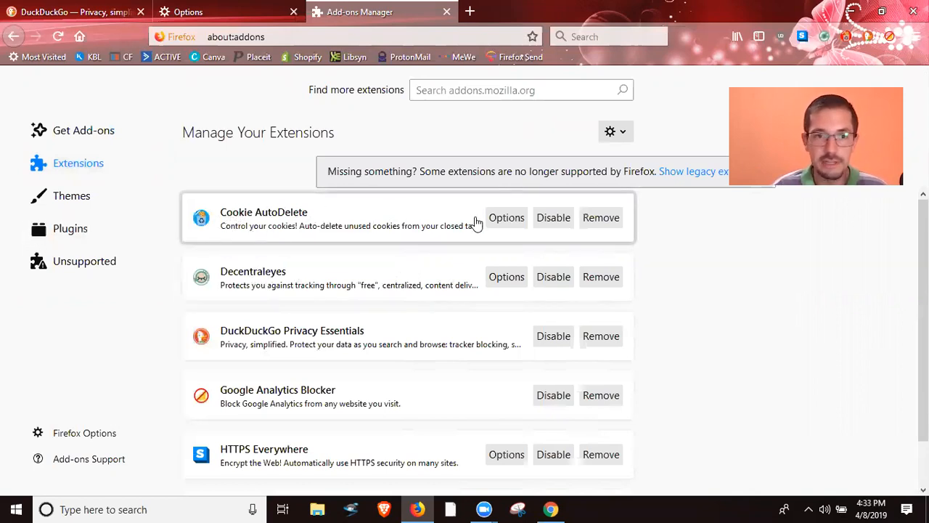
pyautogui.click(521, 90)
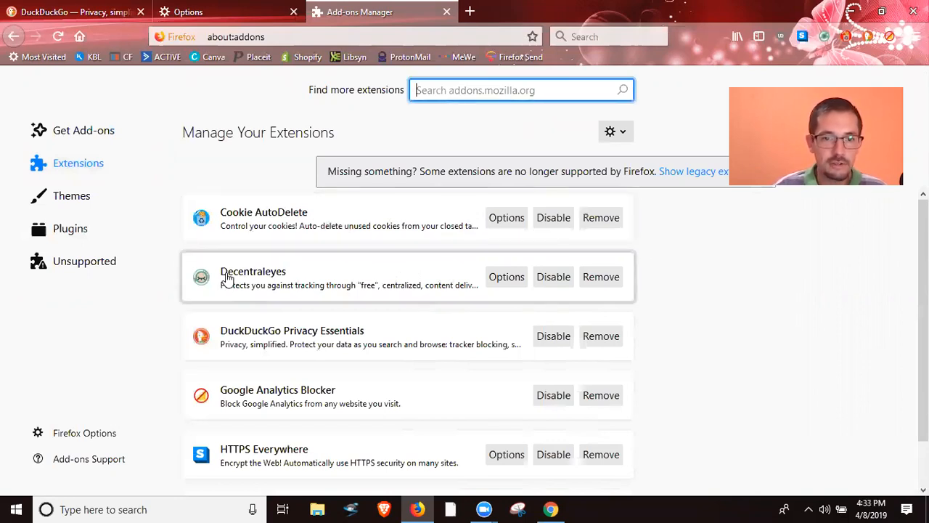
pyautogui.moveTo(276, 328)
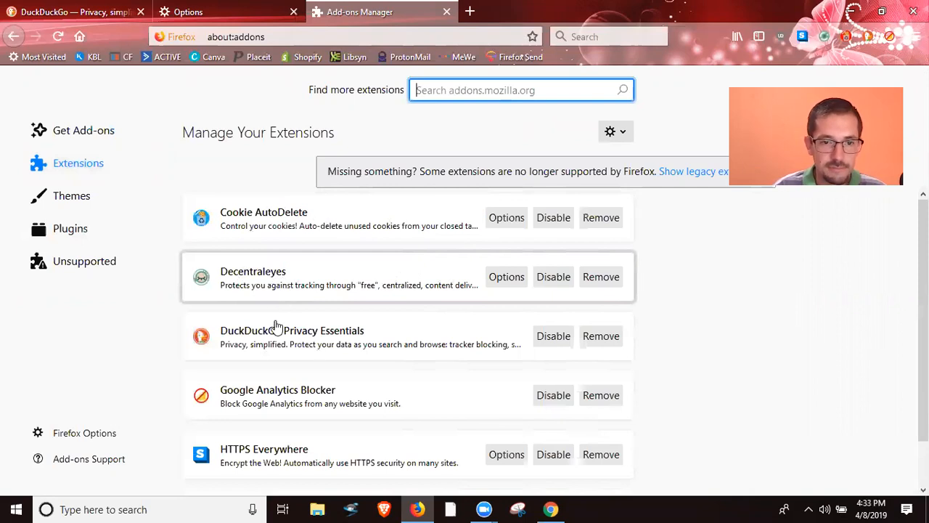
pyautogui.scroll(-3)
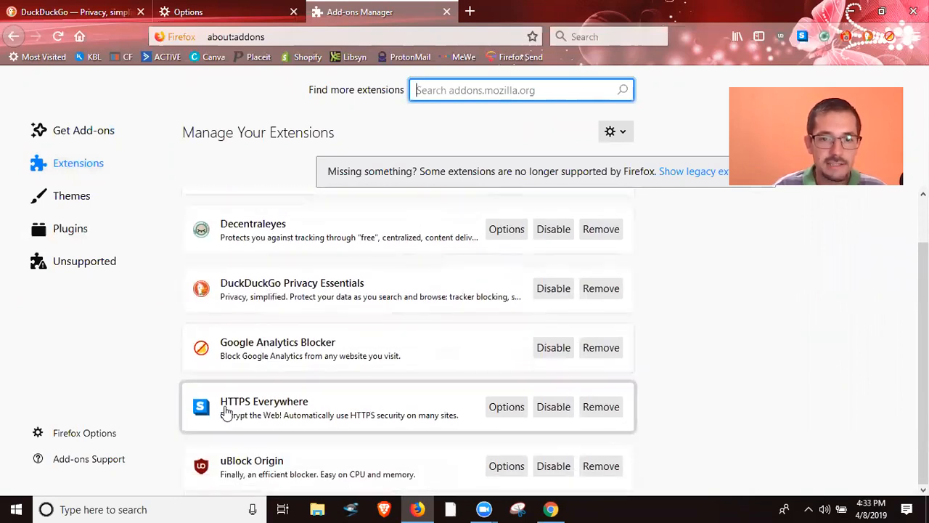
pyautogui.moveTo(317, 415)
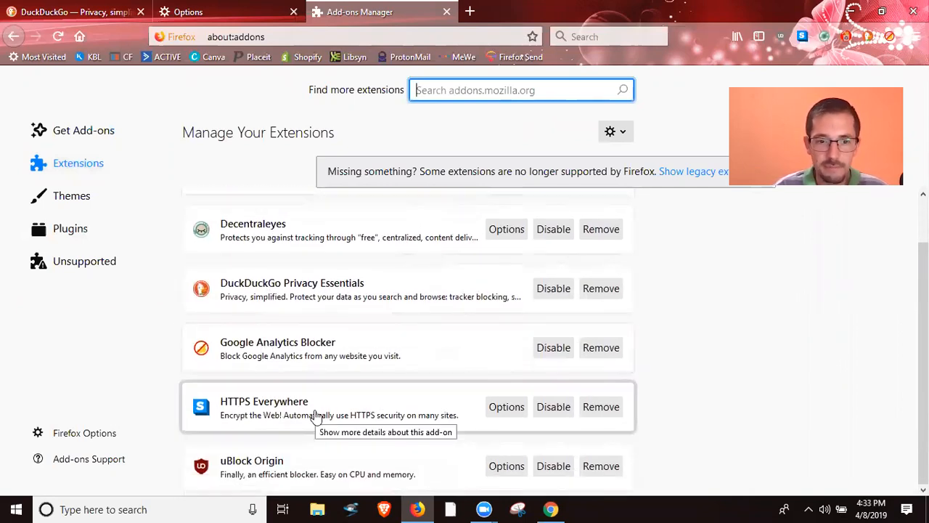
pyautogui.moveTo(244, 467)
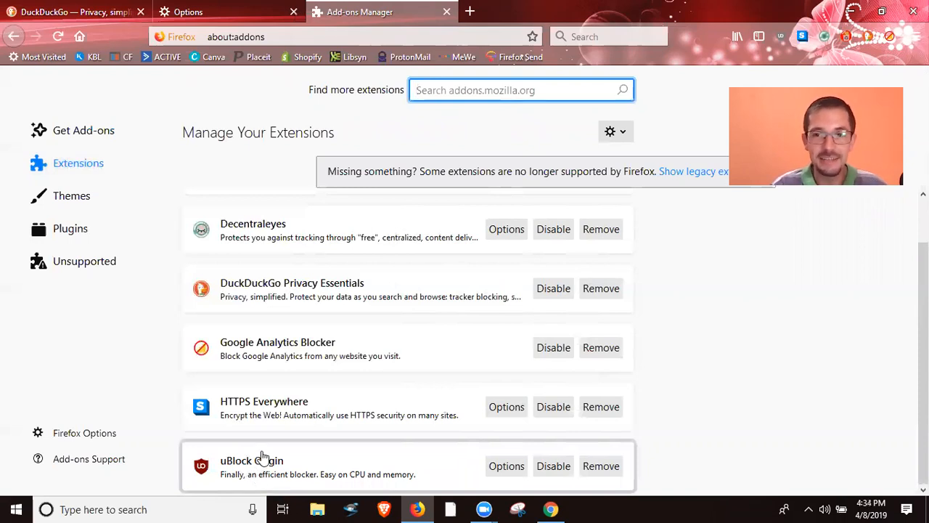
pyautogui.moveTo(260, 460)
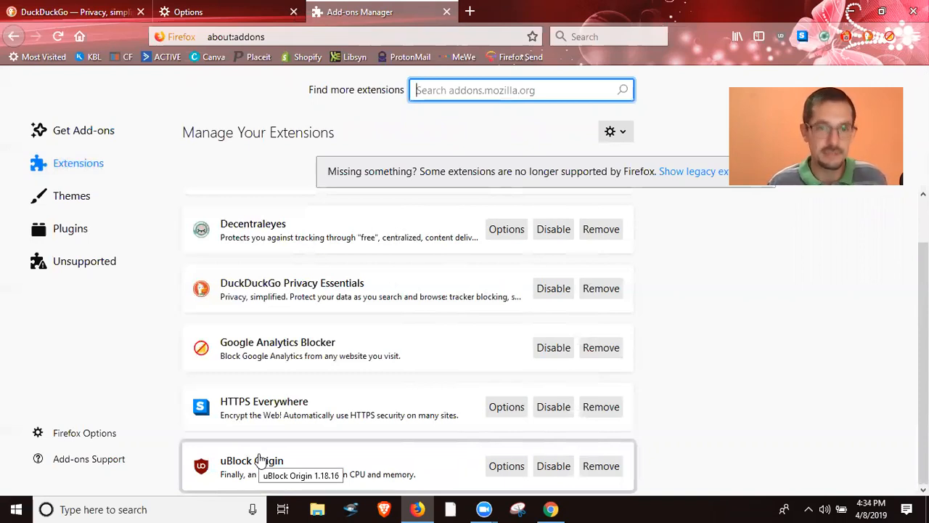
pyautogui.moveTo(267, 439)
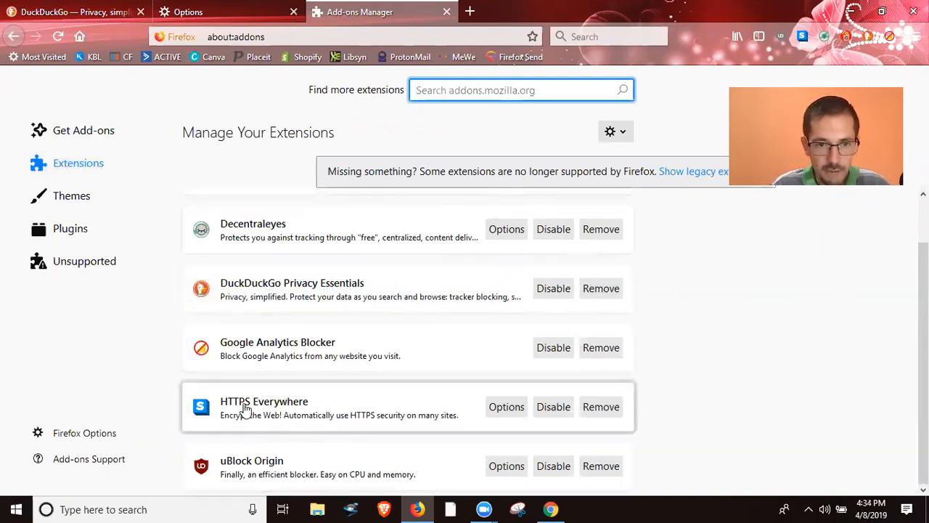
pyautogui.moveTo(254, 476)
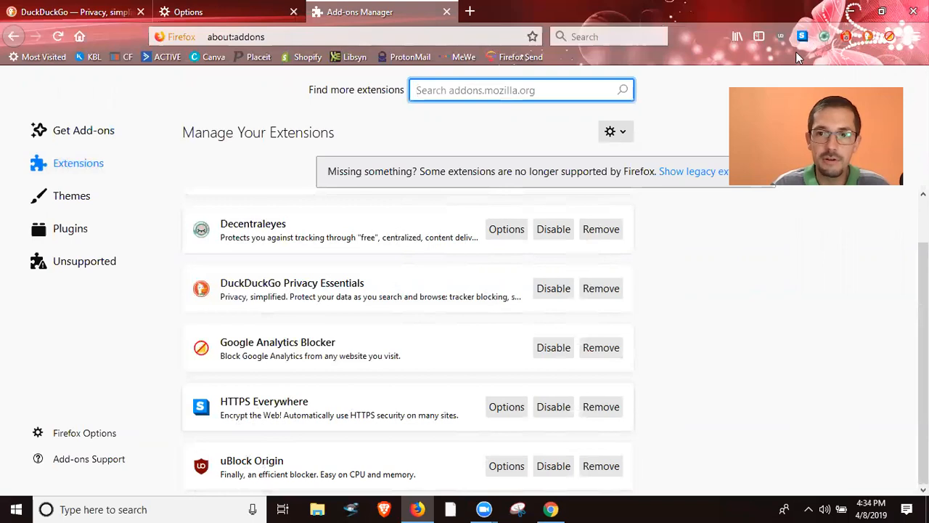
pyautogui.click(802, 36)
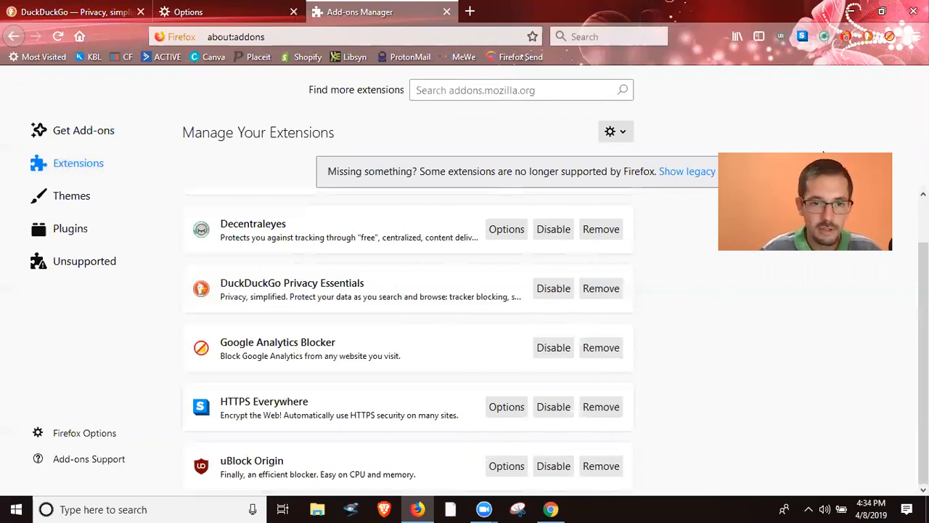
pyautogui.moveTo(331, 414)
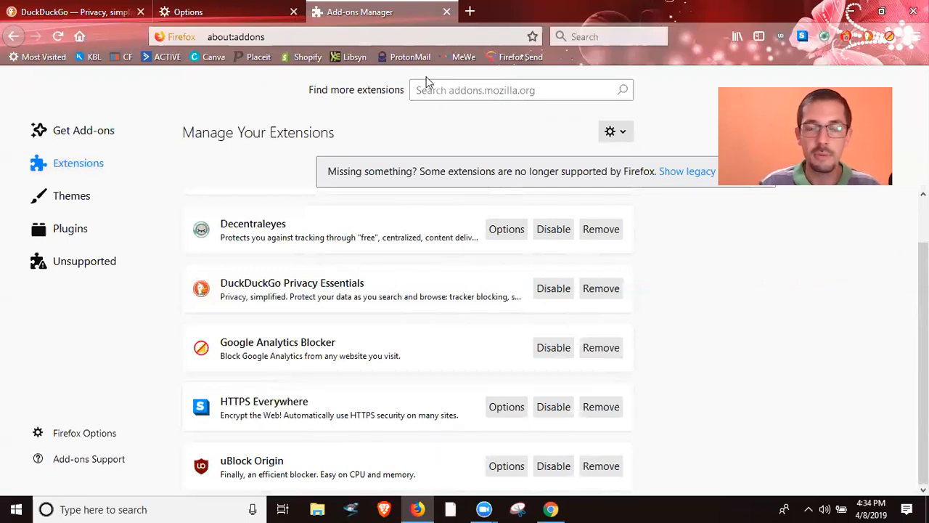
# Visit instagram.com in a new tab, check its Content Blocking info, then close the tab.
pyautogui.click(235, 36)
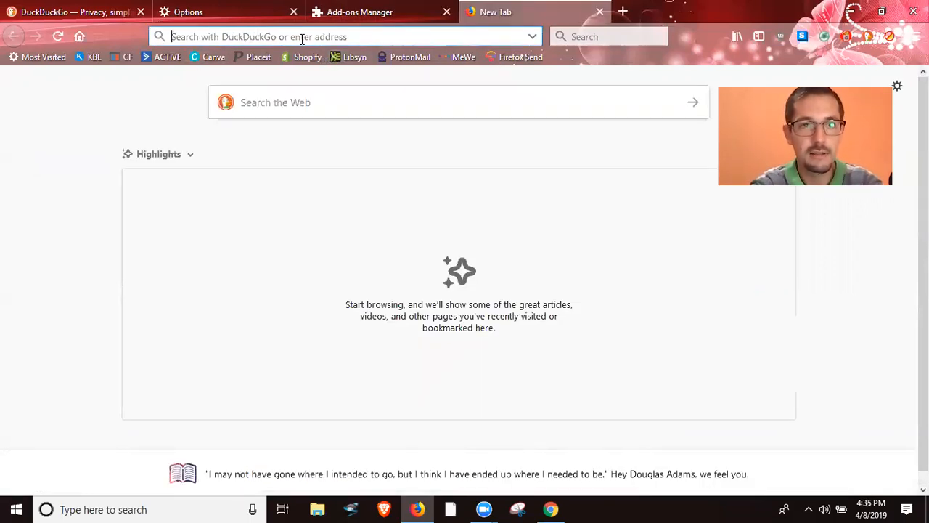
pyautogui.write('ins')
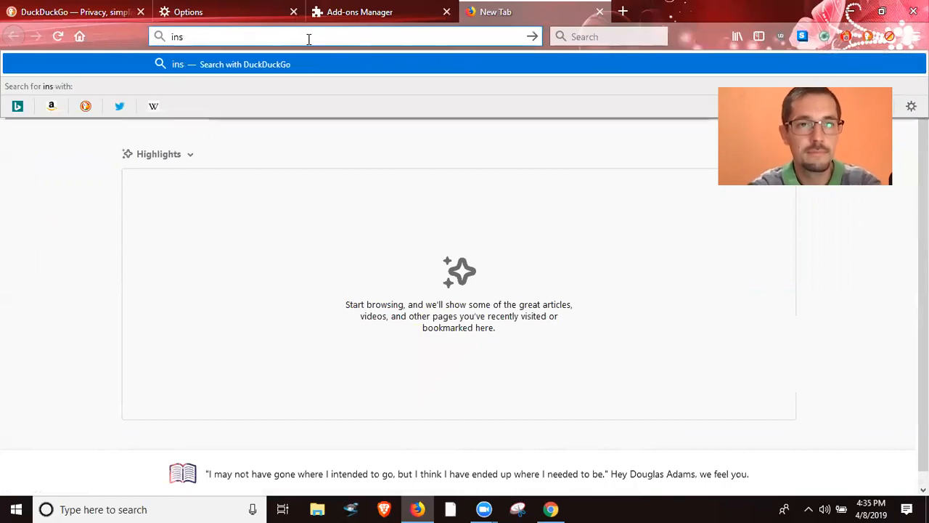
pyautogui.write('instagram.com')
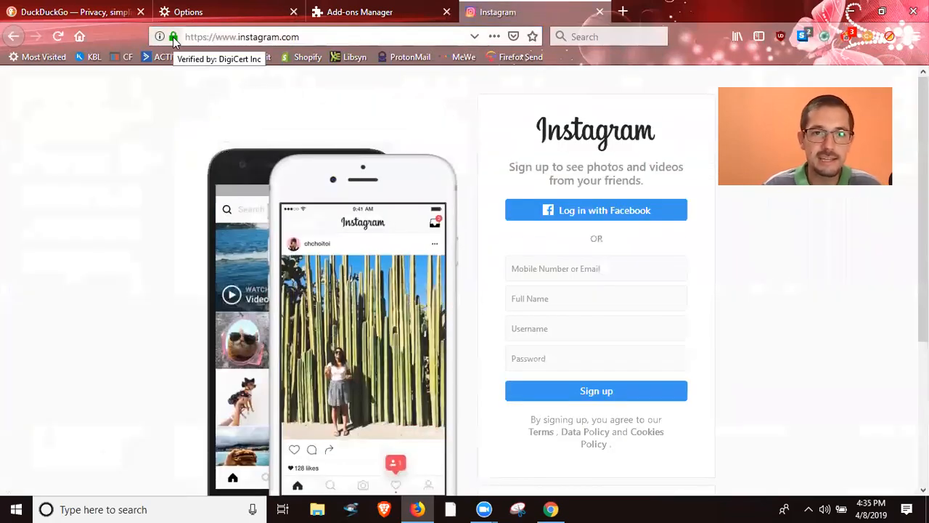
pyautogui.click(175, 37)
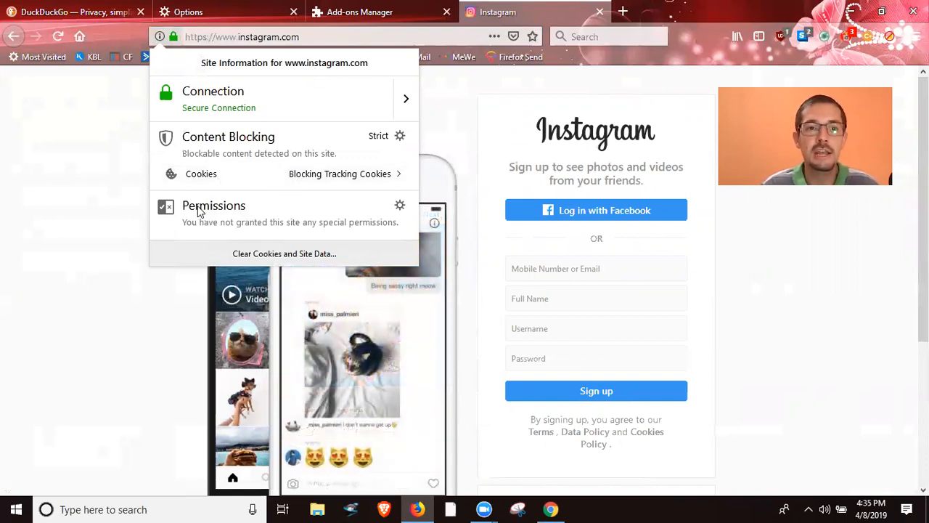
pyautogui.moveTo(167, 308)
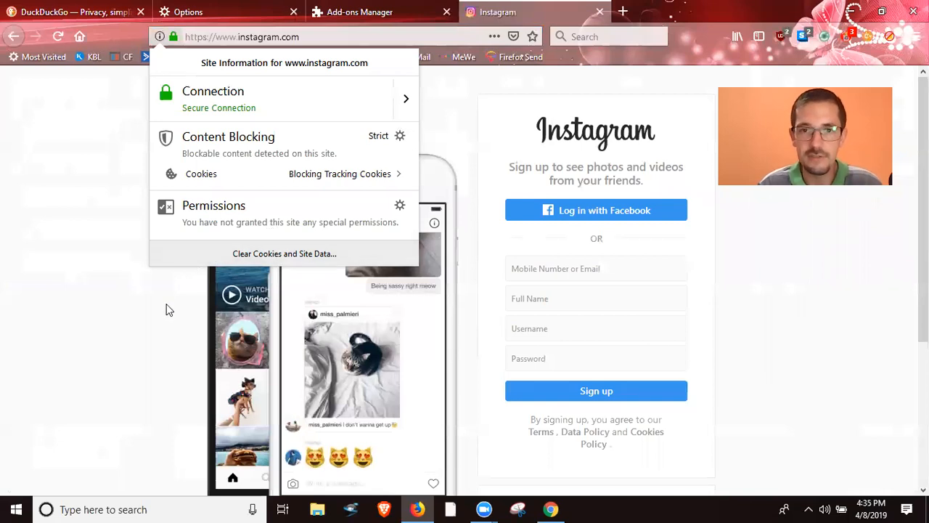
pyautogui.click(360, 11)
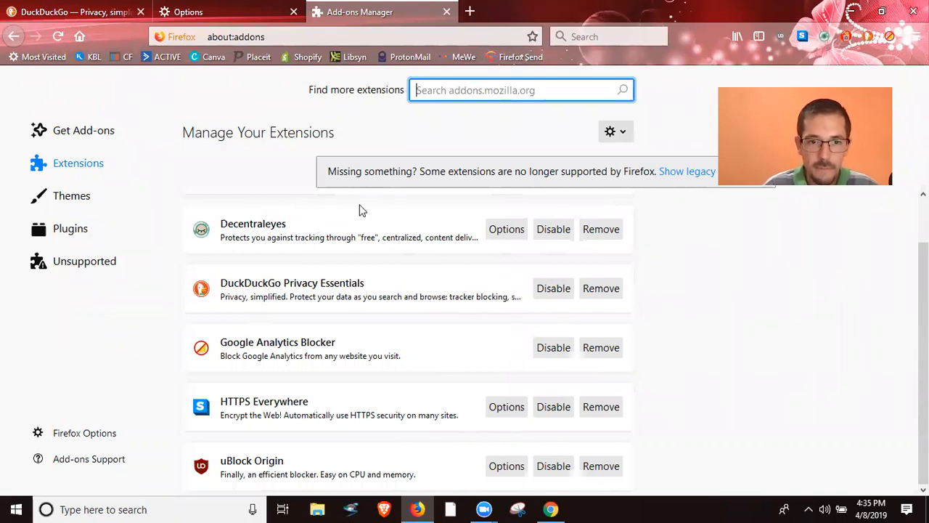
pyautogui.moveTo(312, 321)
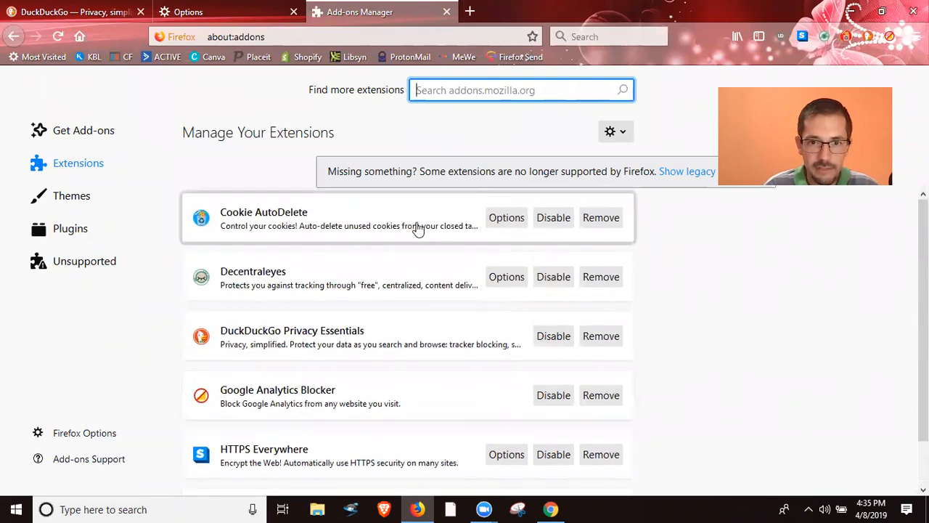
# From Cookie AutoDelete's toolbar popup, reach its full Settings page in a new tab.
pyautogui.click(265, 212)
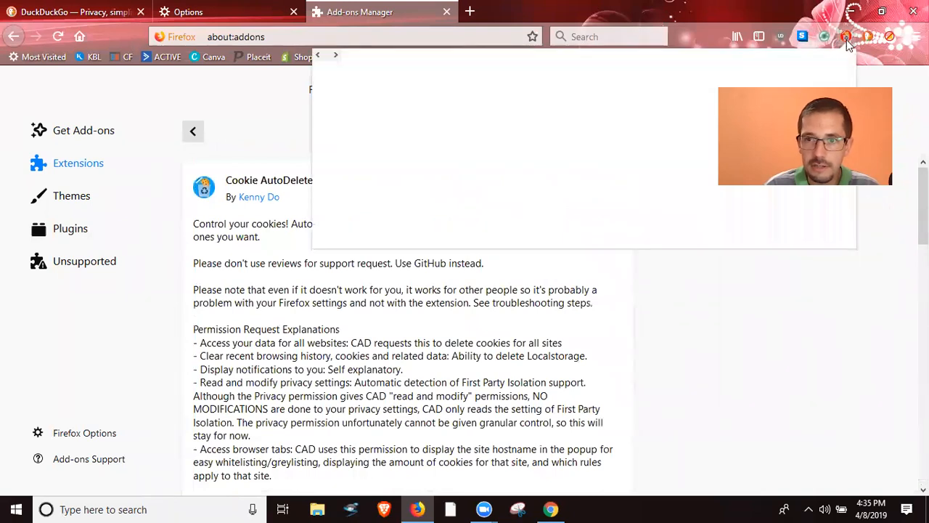
pyautogui.click(845, 37)
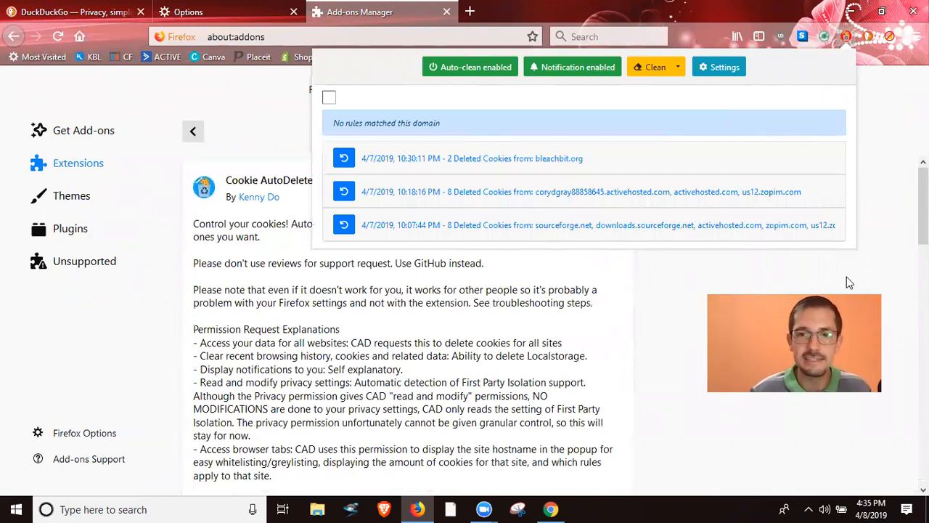
pyautogui.click(676, 67)
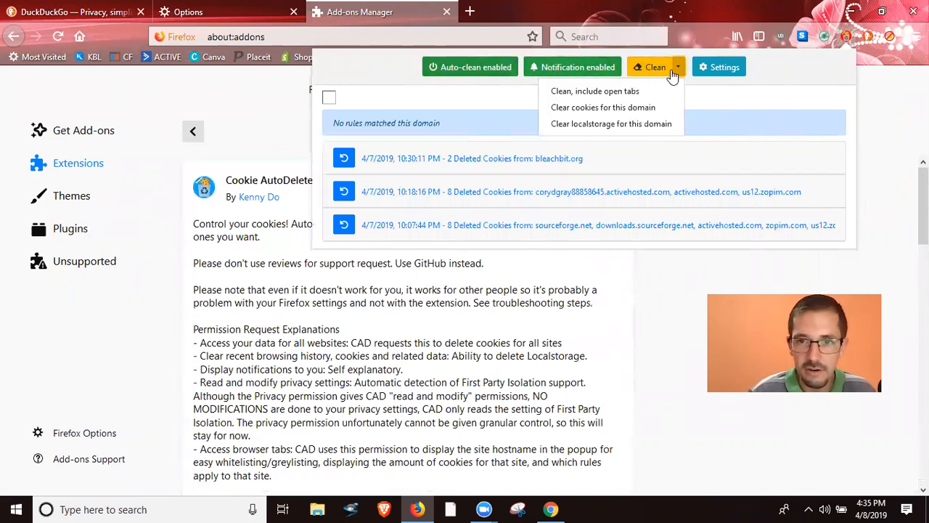
pyautogui.click(718, 67)
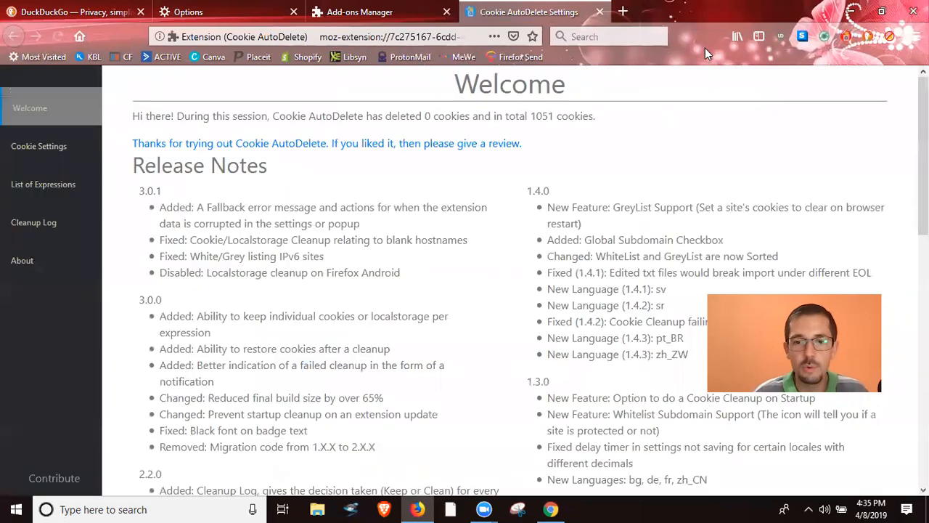
# In Cookie Settings, change 'Delay Before Cleaning' from 30 to 15 seconds.
pyautogui.click(38, 145)
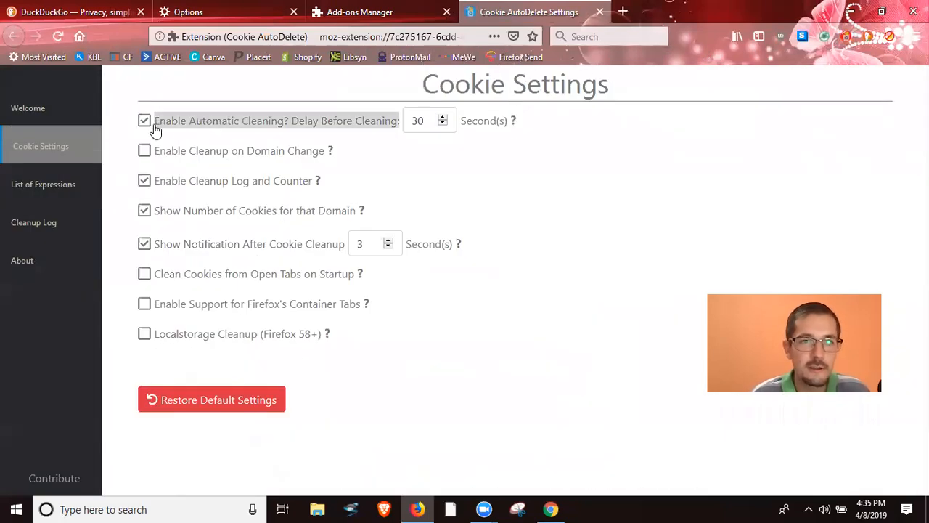
pyautogui.moveTo(322, 130)
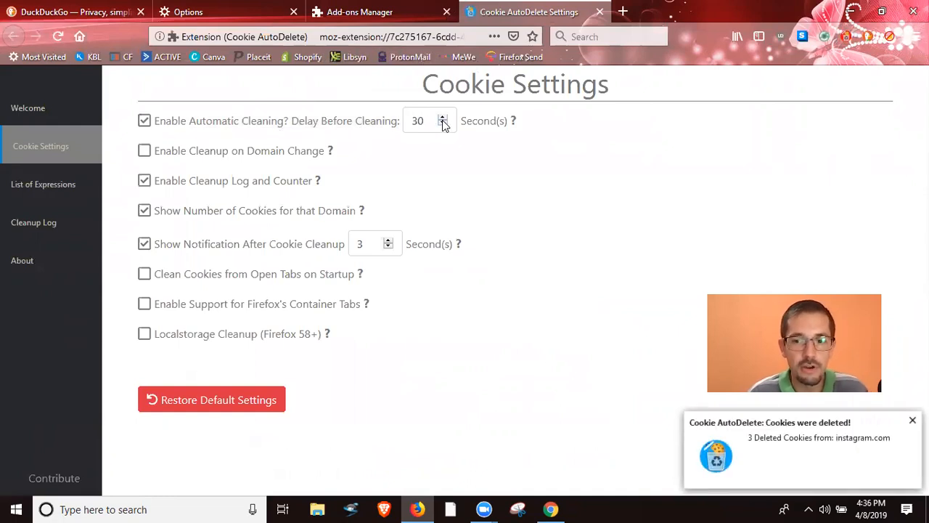
pyautogui.moveTo(696, 392)
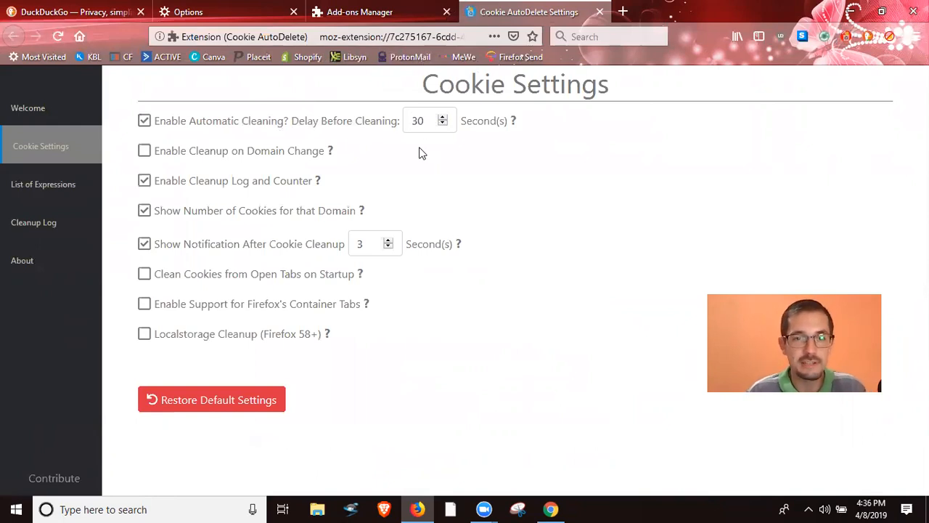
pyautogui.click(443, 125)
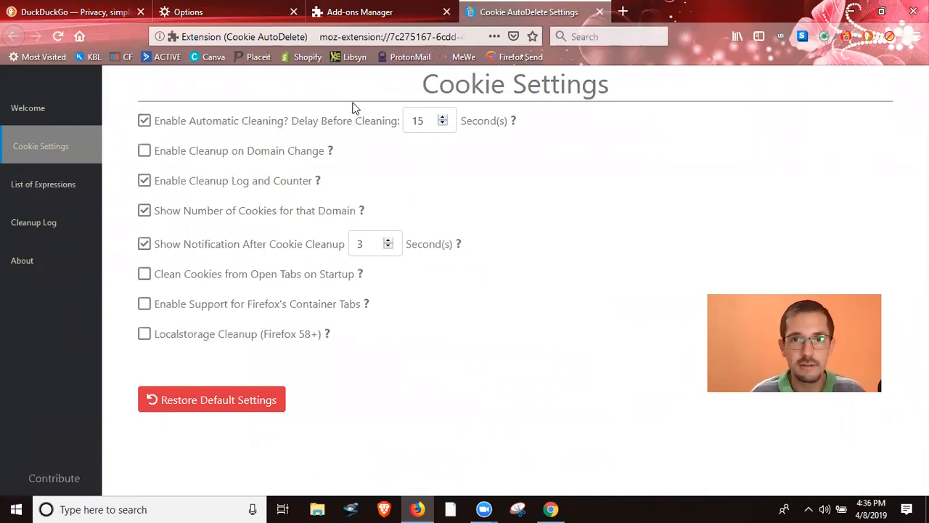
pyautogui.moveTo(264, 394)
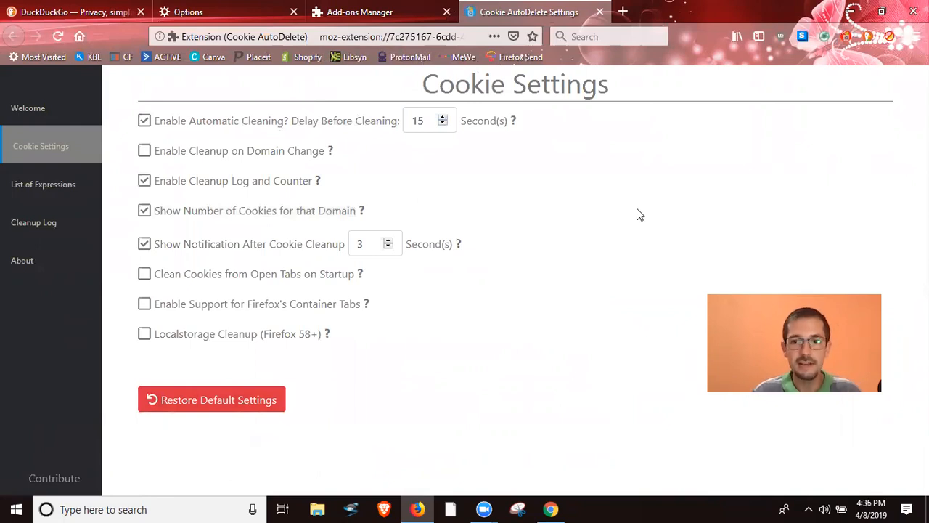
pyautogui.moveTo(499, 108)
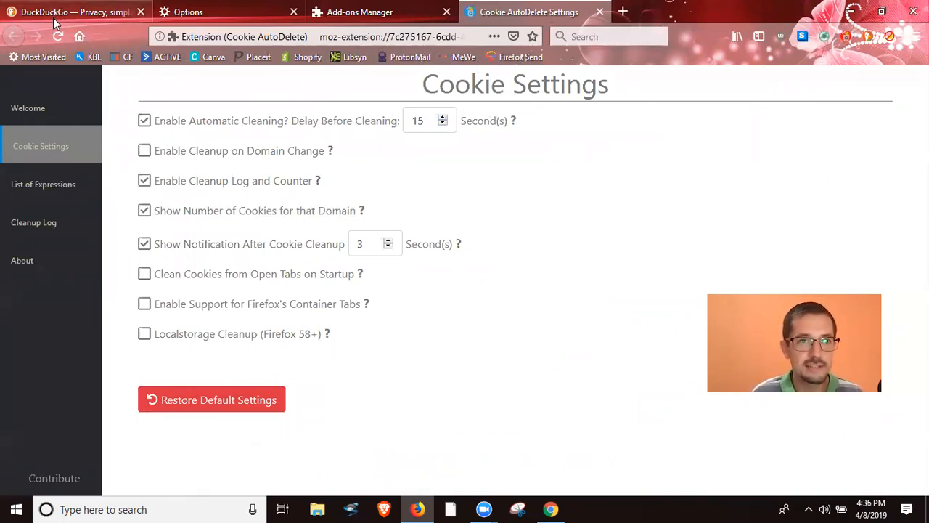
# Return to the DuckDuckGo homepage tab, leaving the 15-second cleaning delay set.
pyautogui.click(73, 11)
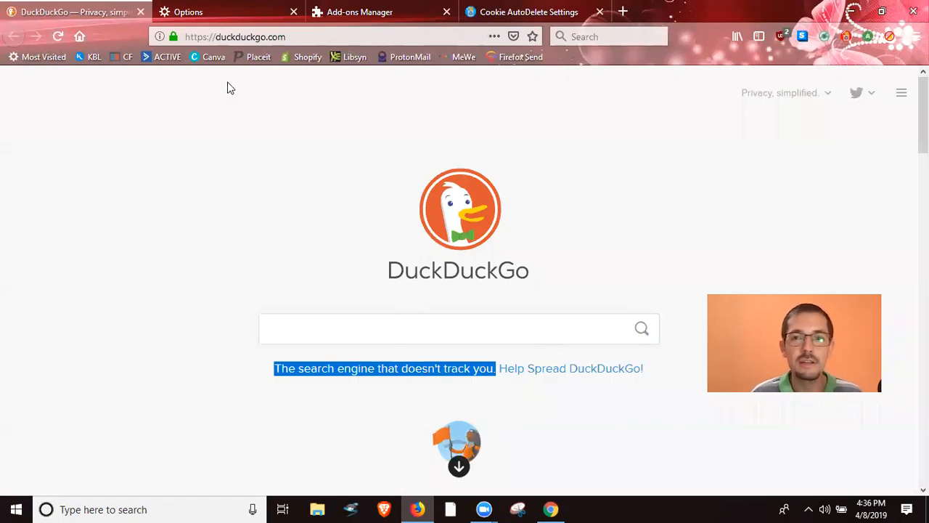
pyautogui.moveTo(755, 6)
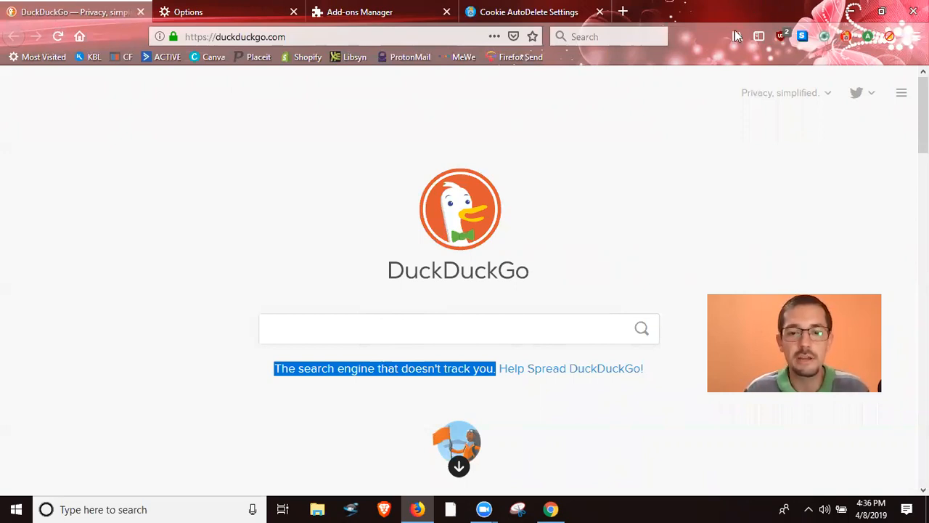
pyautogui.moveTo(508, 470)
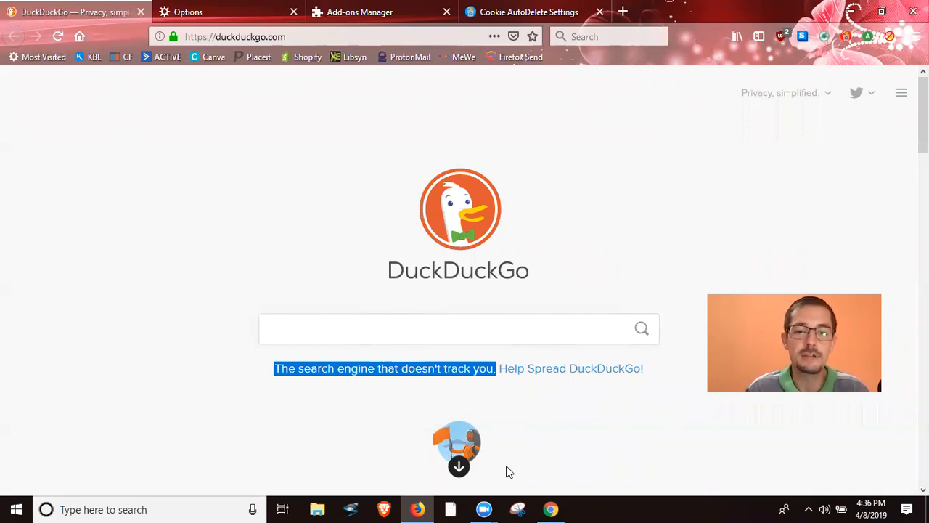